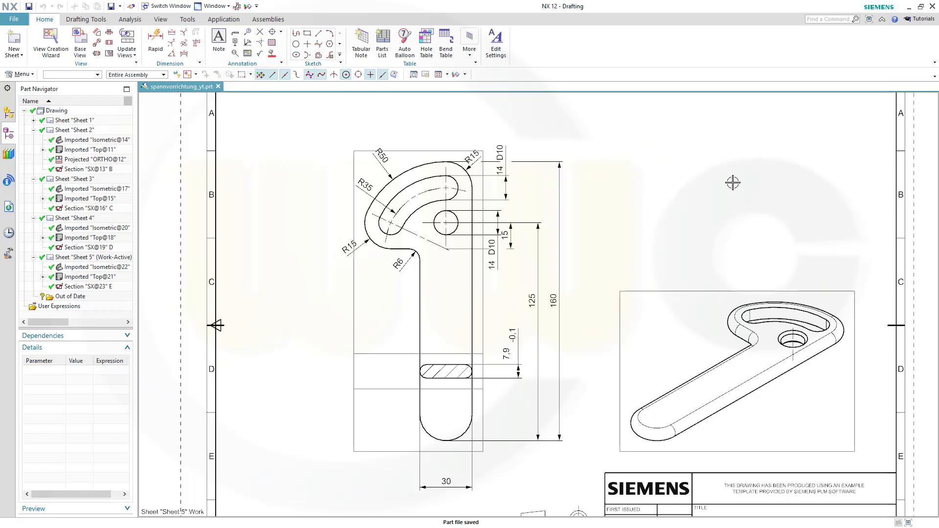
mouse_move(461, 168)
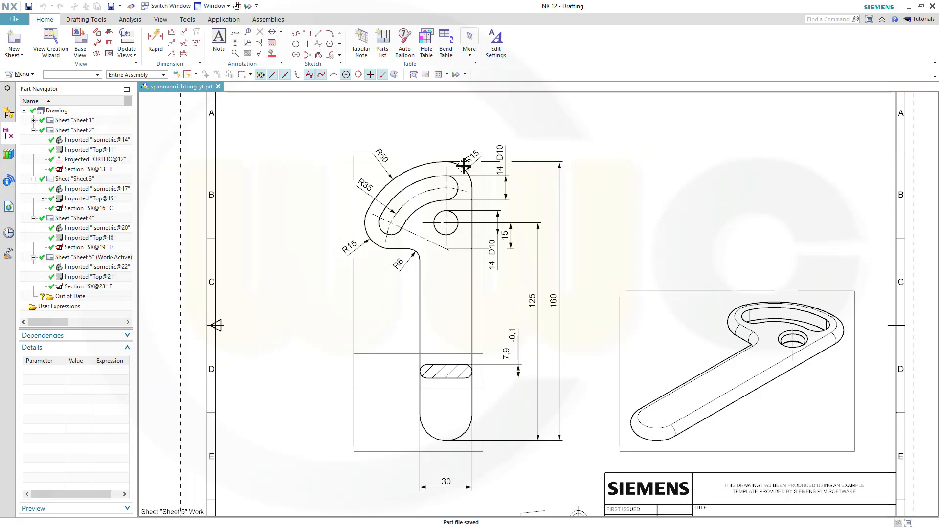
mouse_move(572, 180)
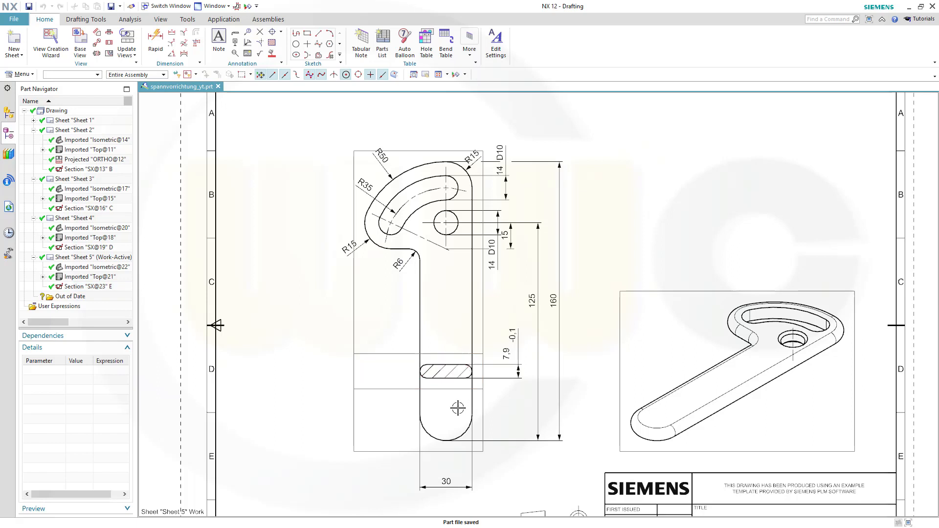
mouse_move(511, 380)
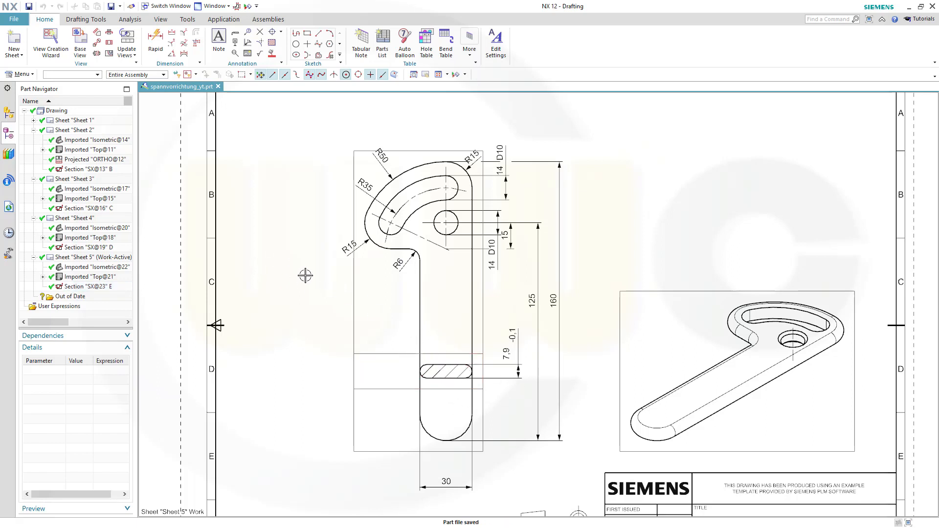
mouse_move(321, 326)
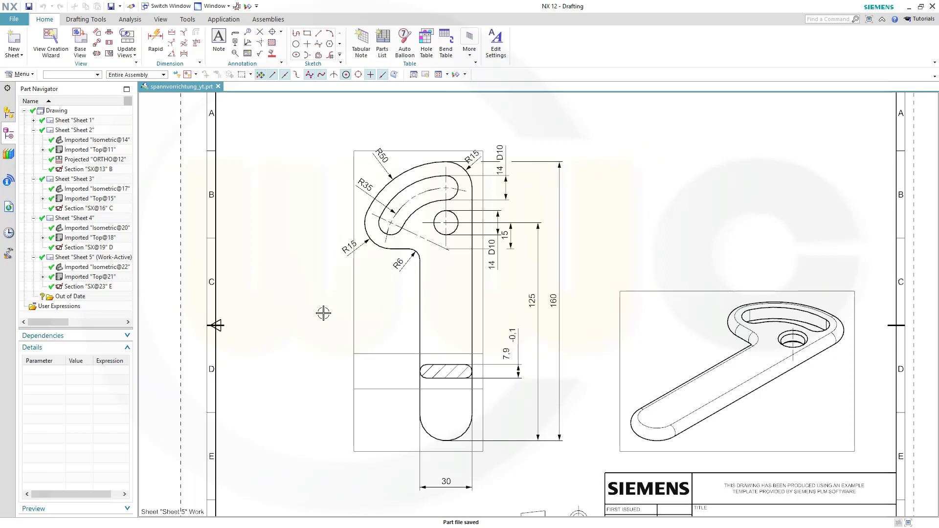
mouse_move(431, 156)
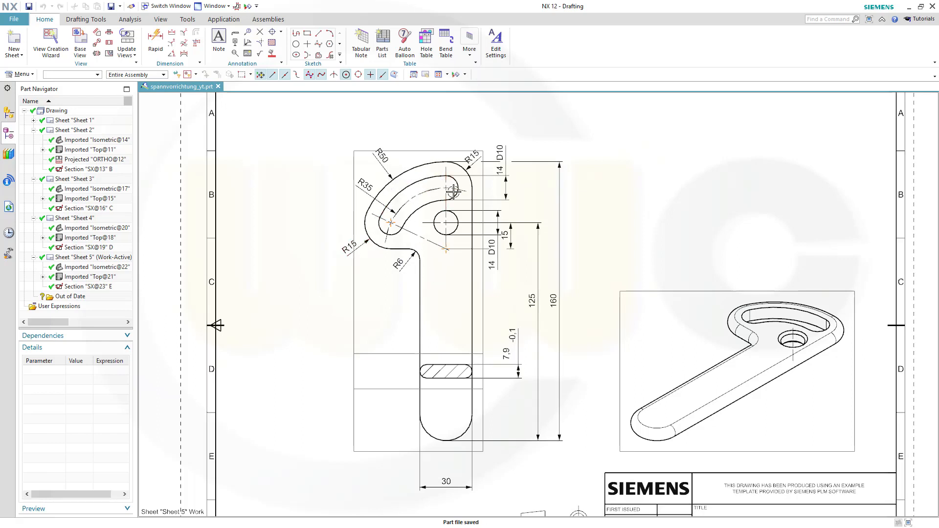
mouse_move(366, 168)
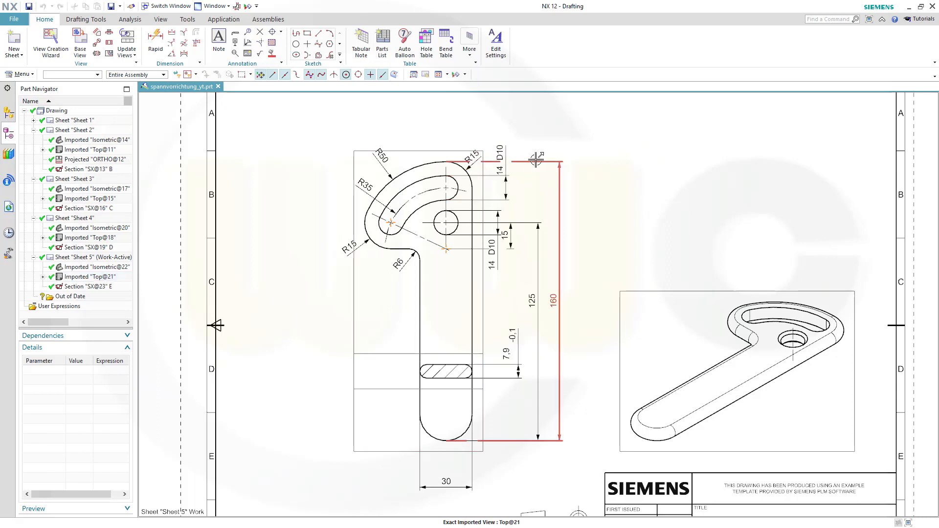
mouse_move(503, 159)
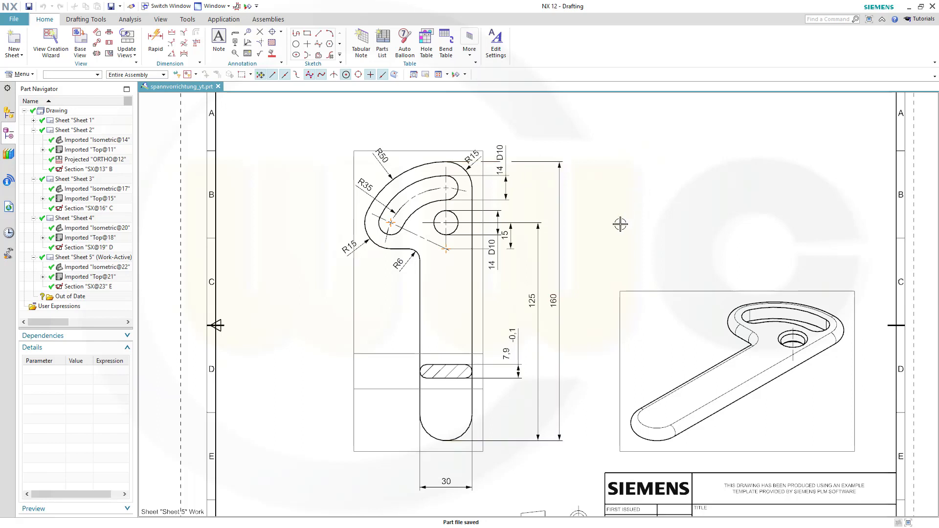
mouse_move(622, 220)
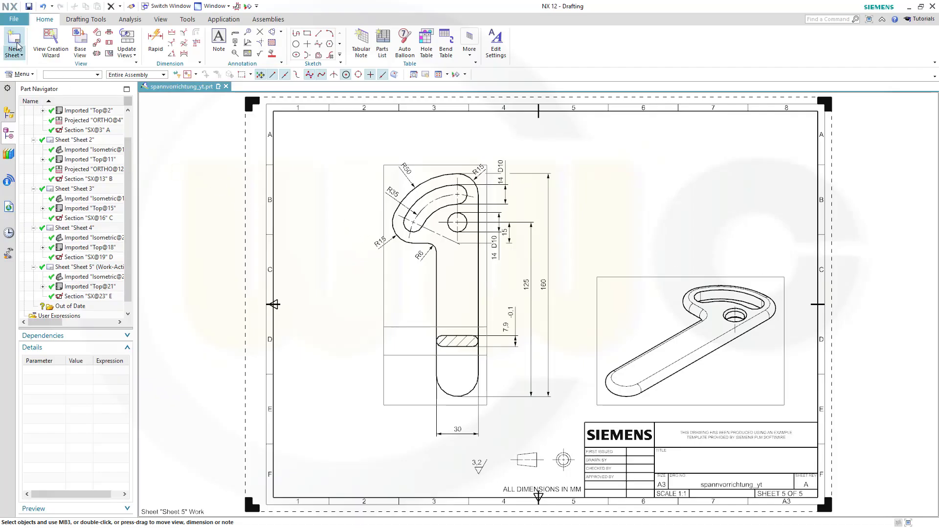
Create a new A3 Sheet 6 from the template, skipping the title block population.
left_click(10, 43)
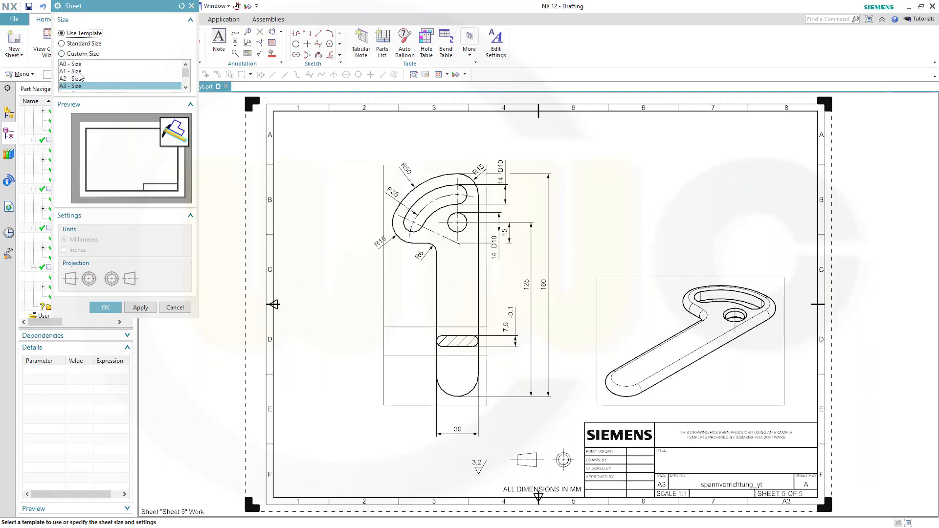
mouse_move(751, 484)
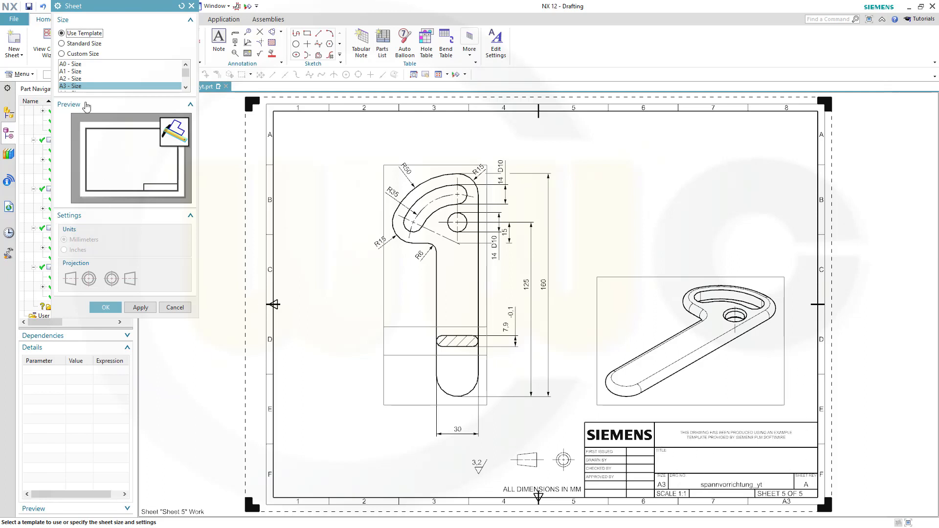
mouse_move(80, 46)
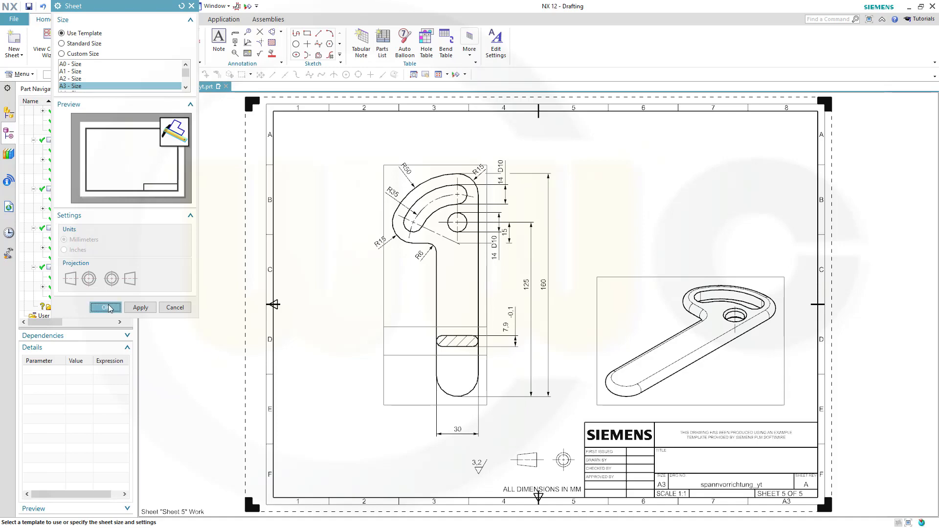
left_click(106, 307)
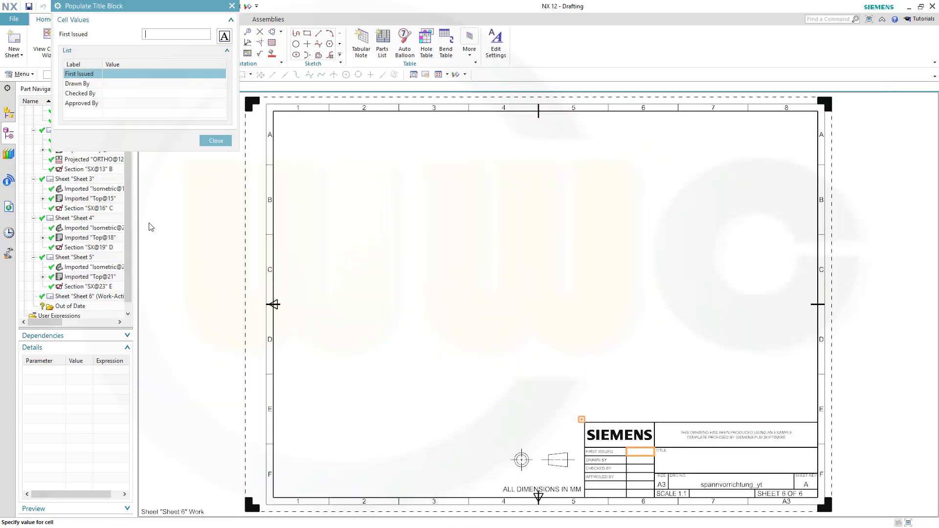
left_click(215, 140)
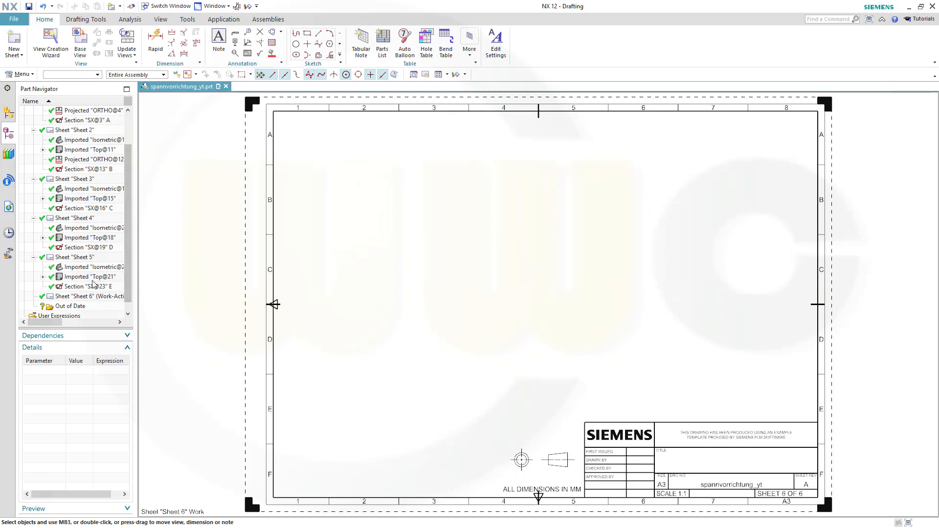
Edit Sheet 6 and switch its projection method.
right_click(73, 295)
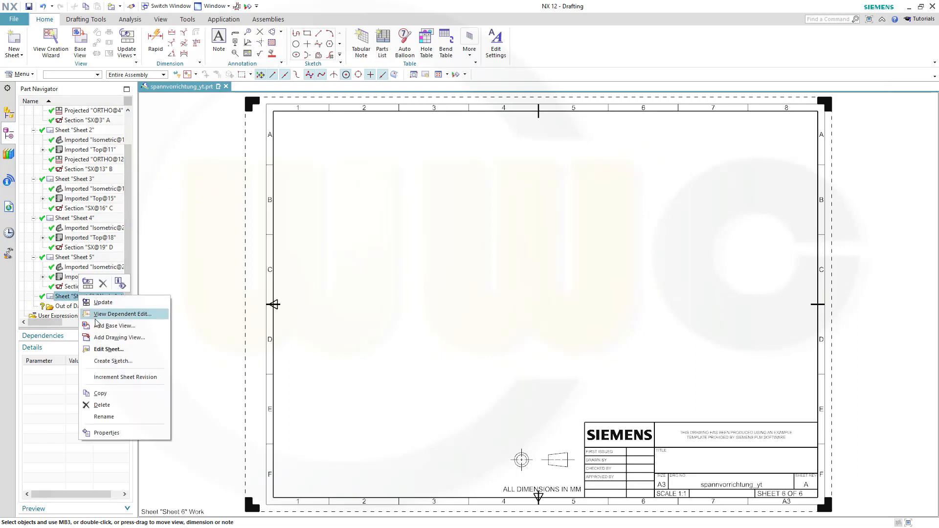
left_click(109, 349)
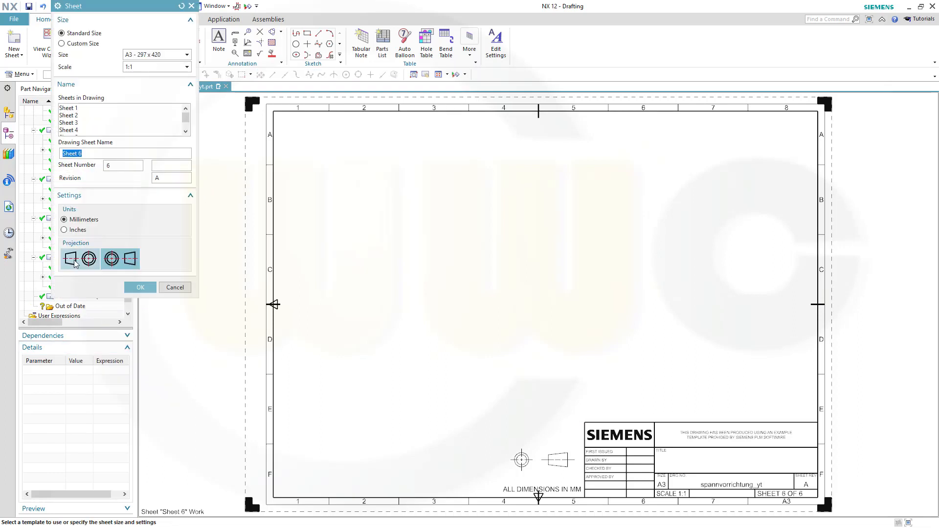
left_click(141, 288)
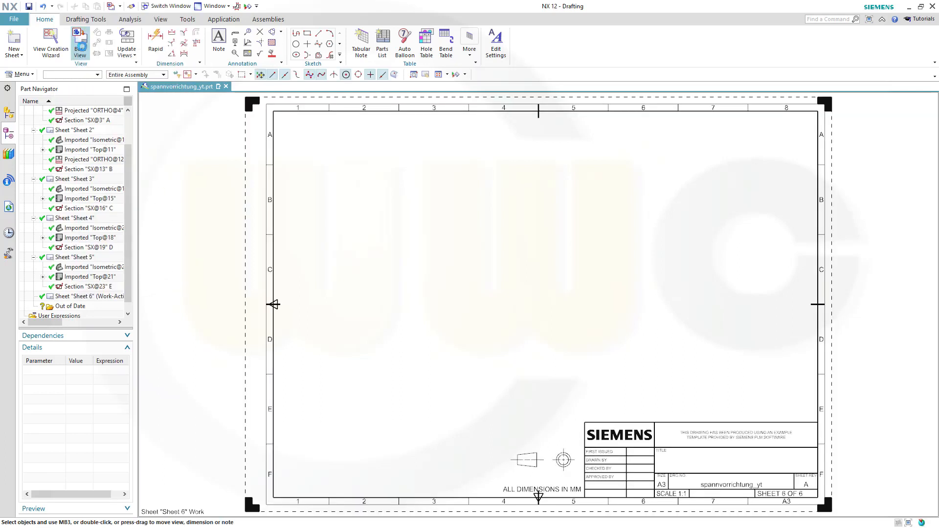
Place a 1:1 top base view of the lever on sheet 6 without projected views.
left_click(76, 43)
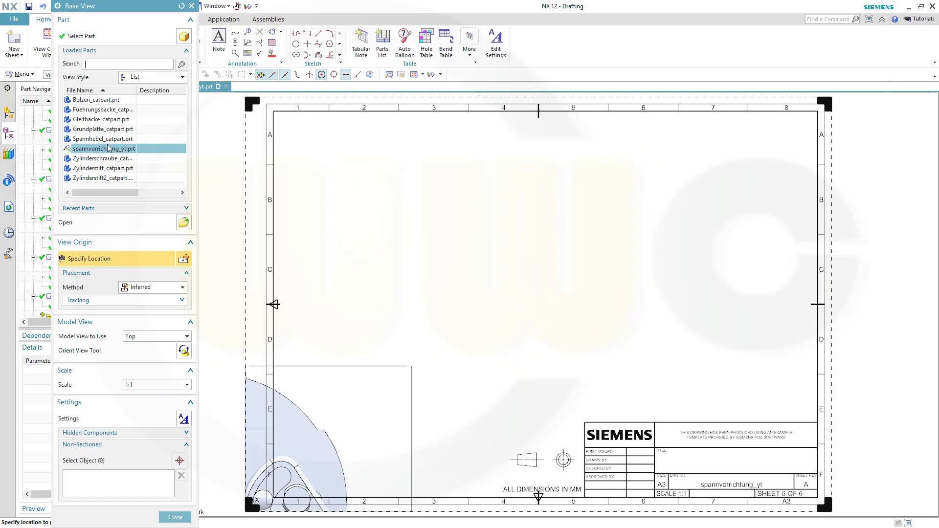
left_click(101, 139)
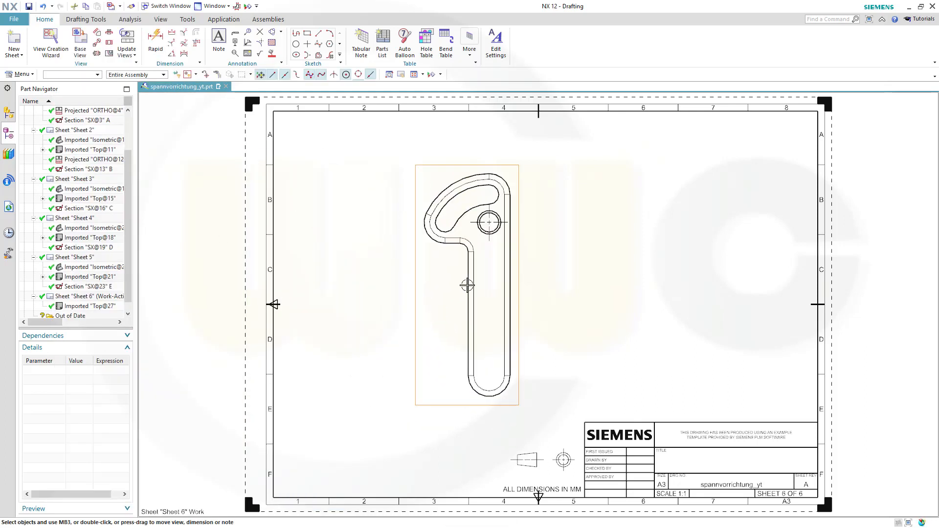
left_click(468, 286)
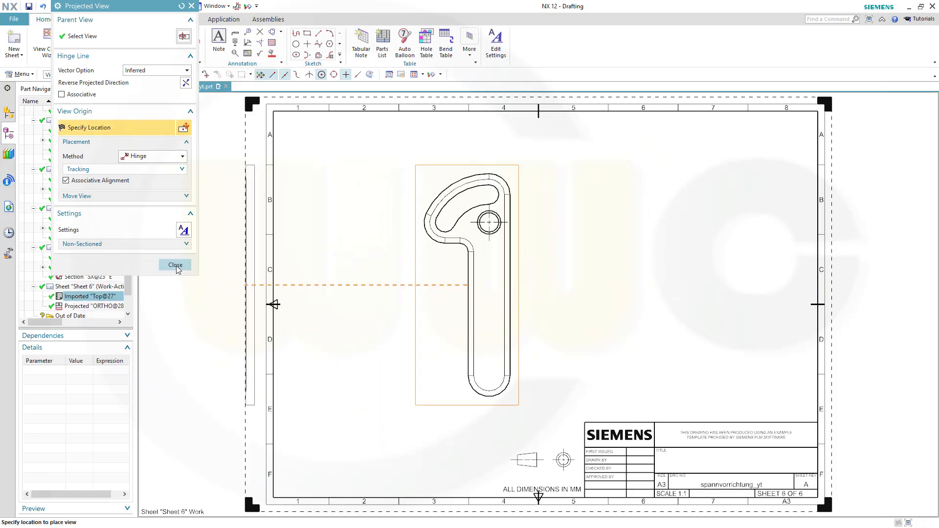
left_click(176, 265)
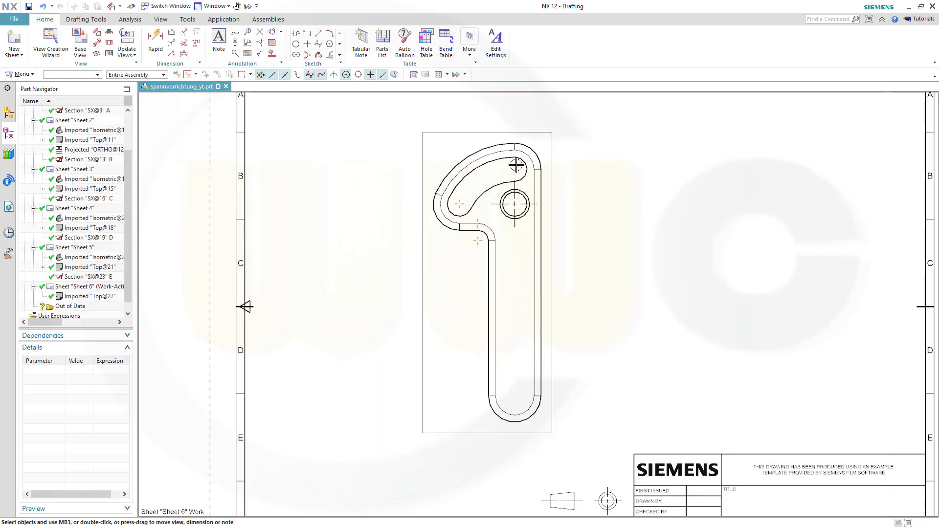
left_click(486, 295)
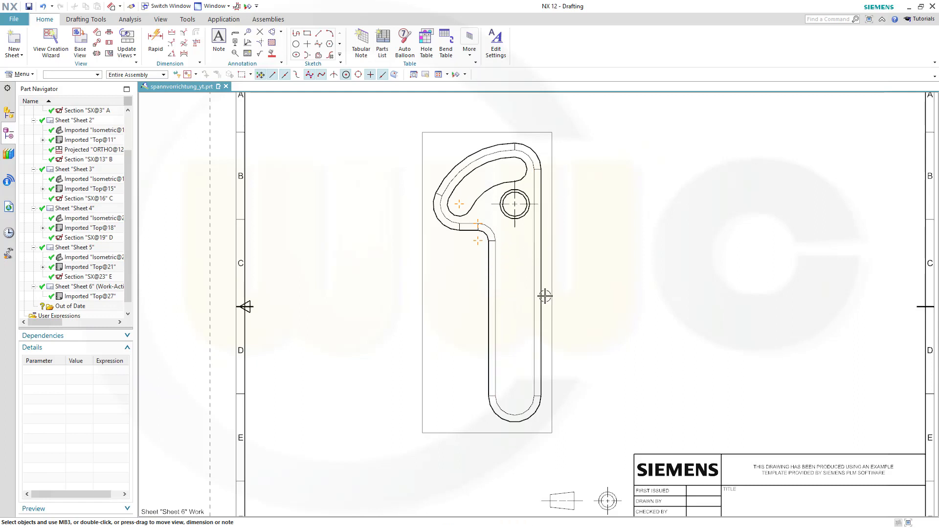
Turn off Show Smooth Edges in the top view's display settings.
left_click(552, 308)
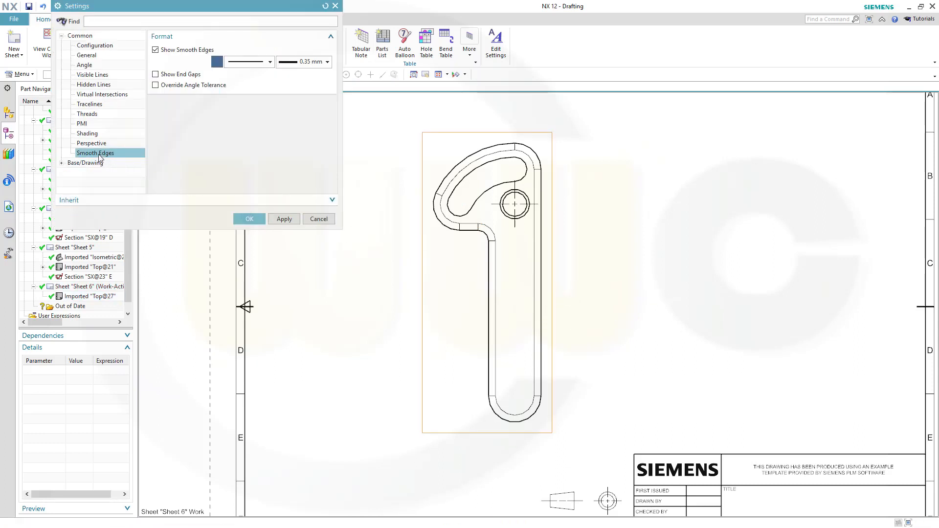
left_click(156, 49)
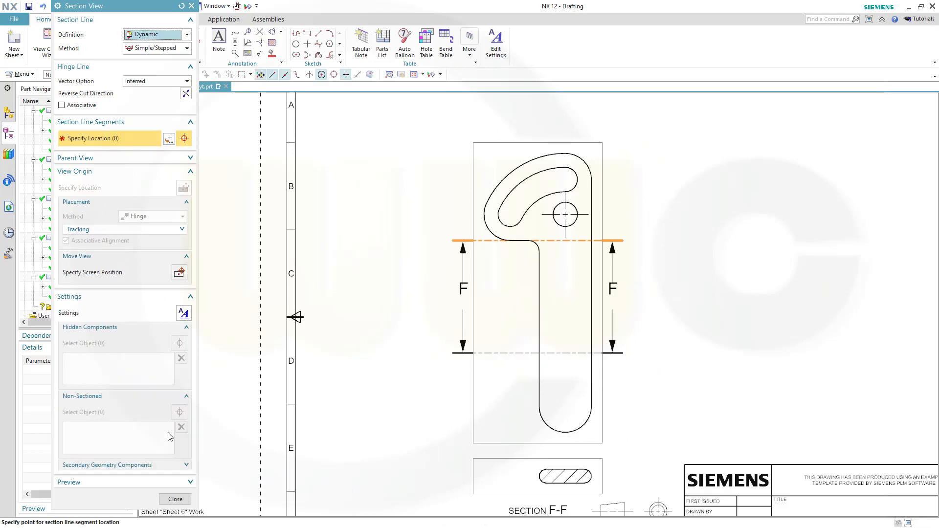
Finish section F-F across the shaft and hide its SECTION F-F label.
left_click(174, 499)
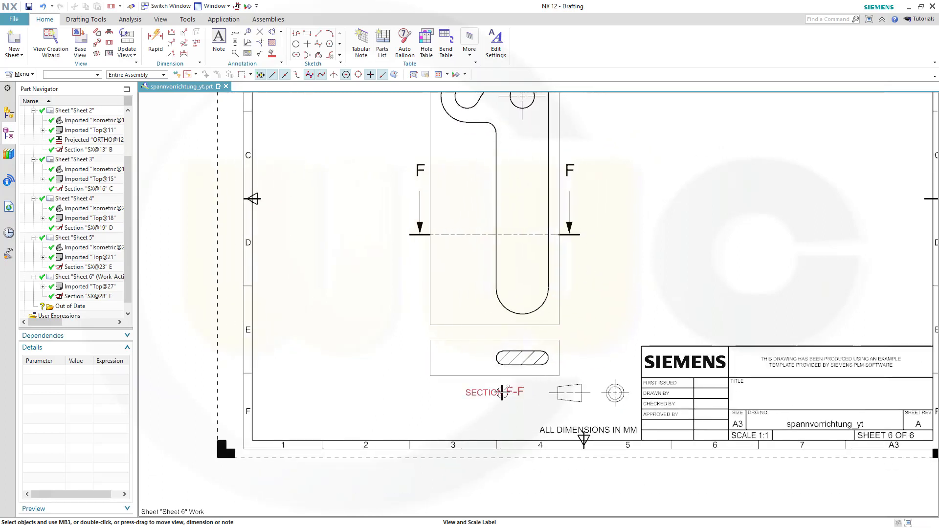
left_click(502, 392)
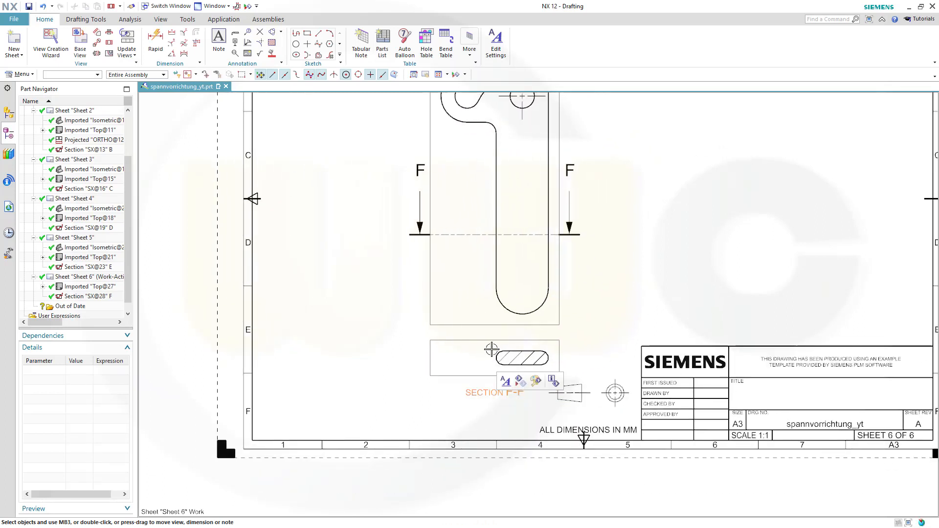
right_click(495, 235)
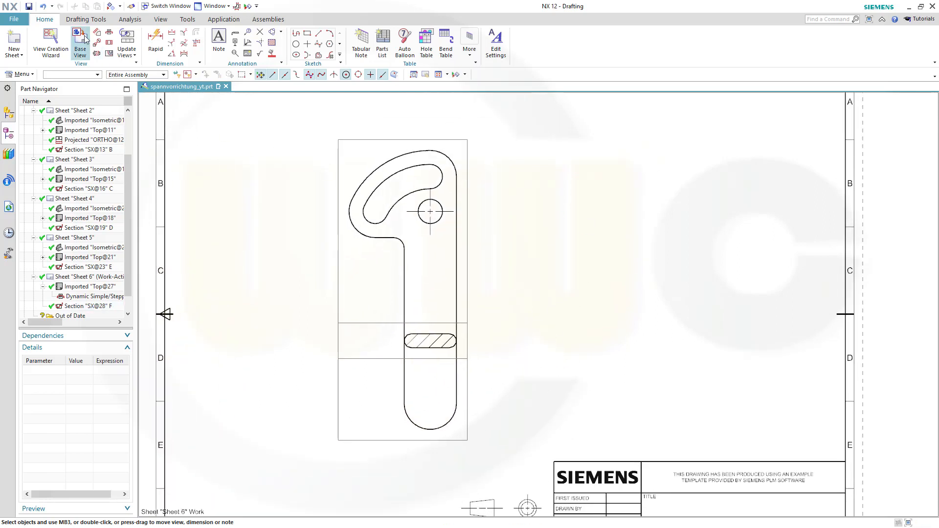
Place an isometric base view of Spannhebel_catpart.prt at the sheet's lower right.
left_click(77, 38)
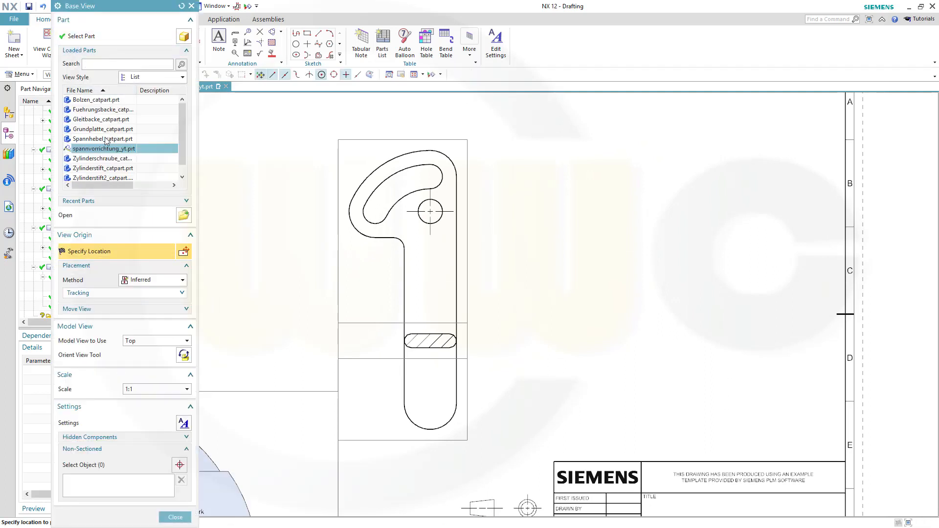
left_click(101, 139)
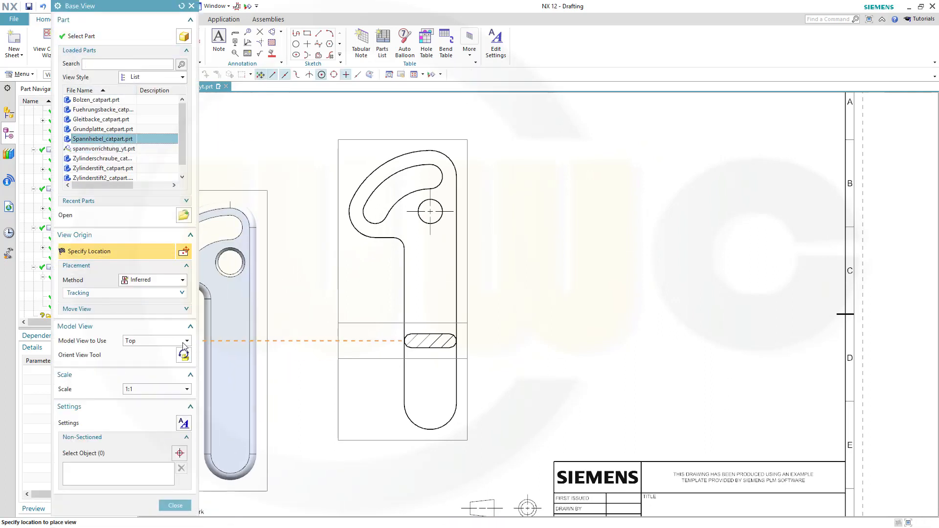
left_click(182, 341)
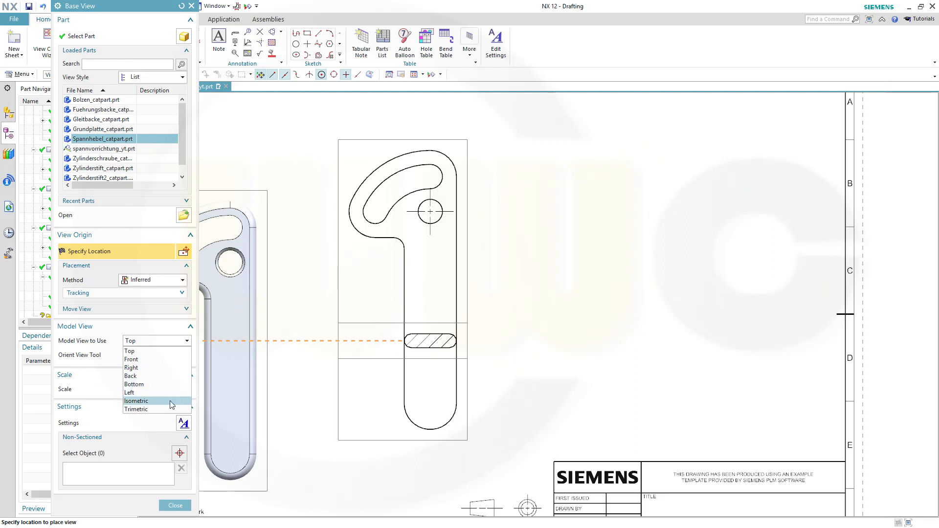
left_click(136, 401)
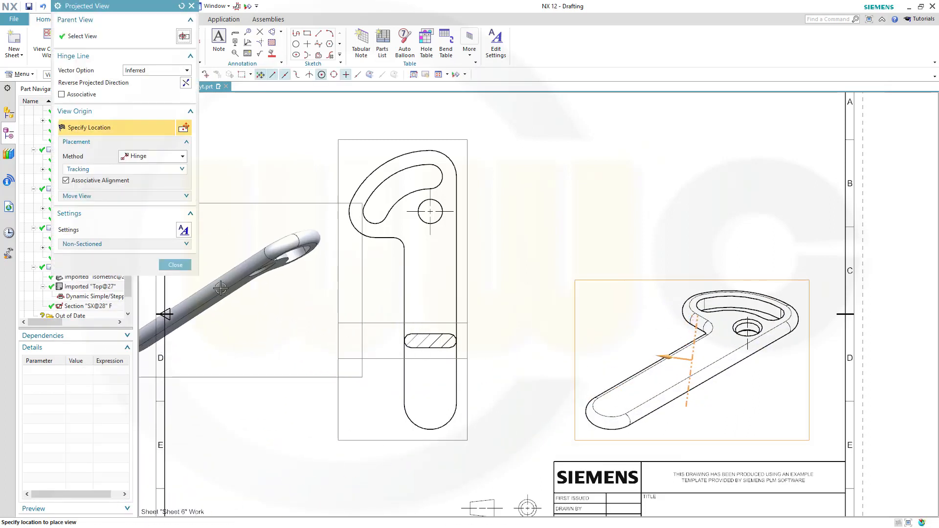
left_click(175, 264)
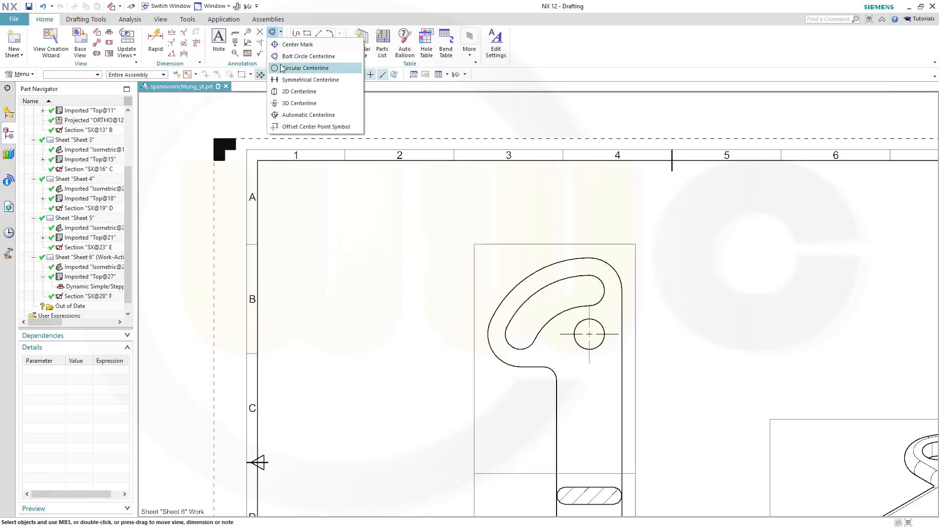
Add a circular centerline through both rounded ends of the curved slot.
left_click(305, 68)
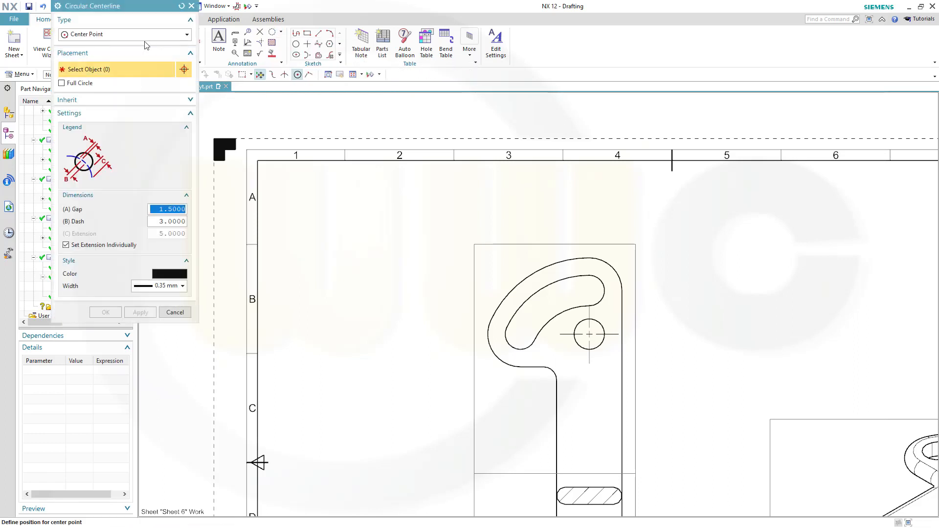
mouse_move(567, 329)
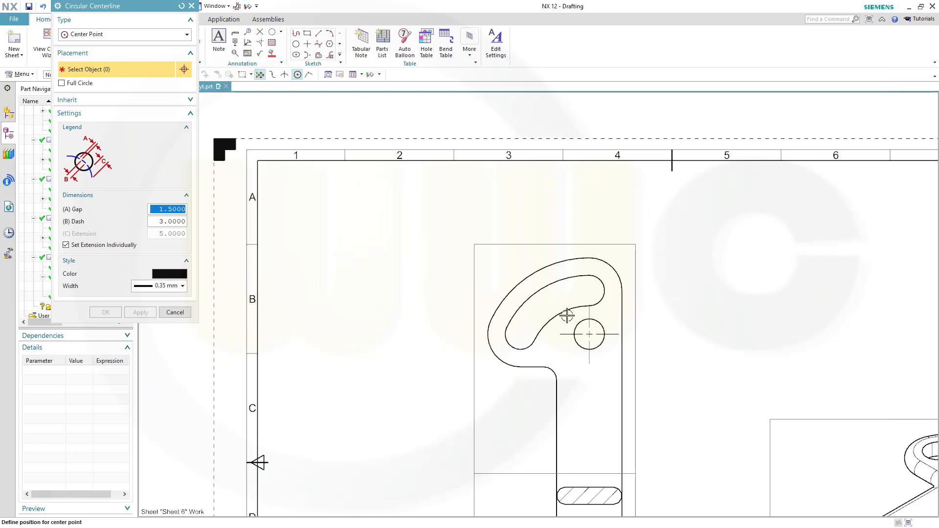
left_click(562, 323)
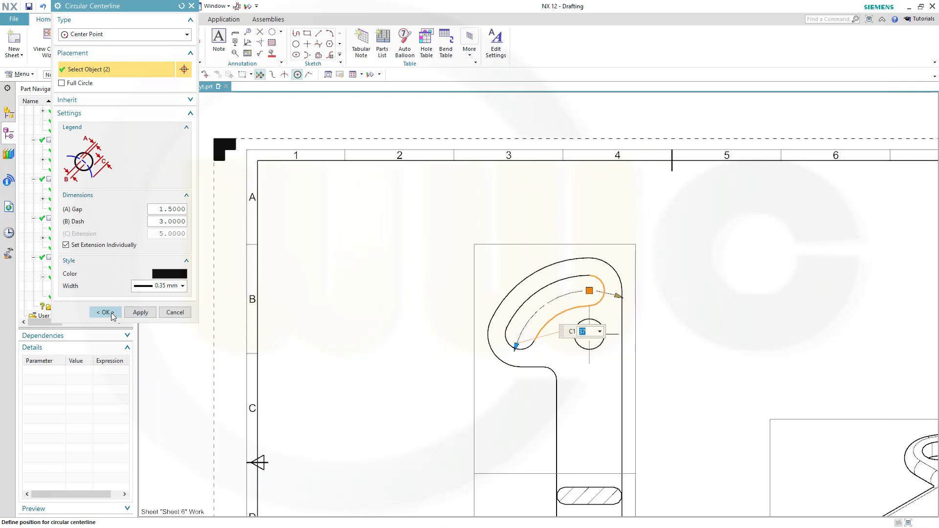
left_click(104, 312)
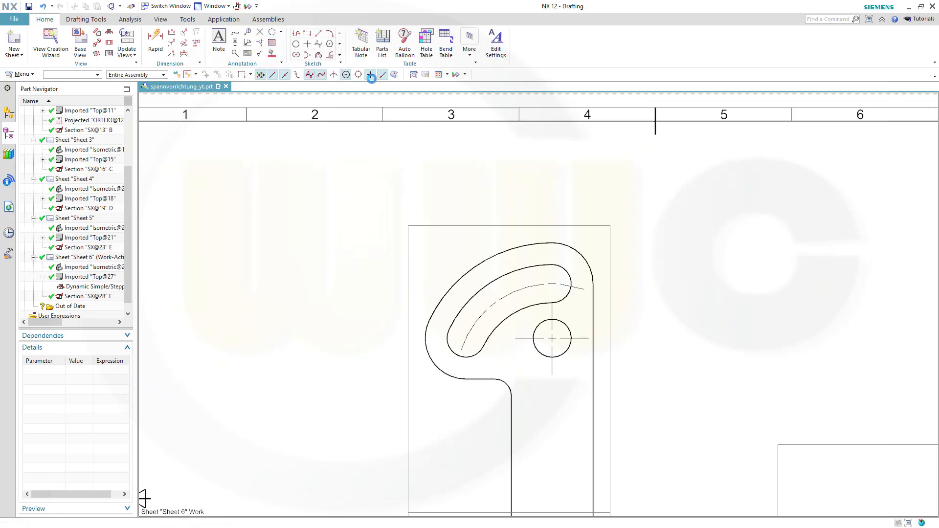
Add bolt circle centerlines marking the lower and upper rounded slot ends.
left_click(371, 75)
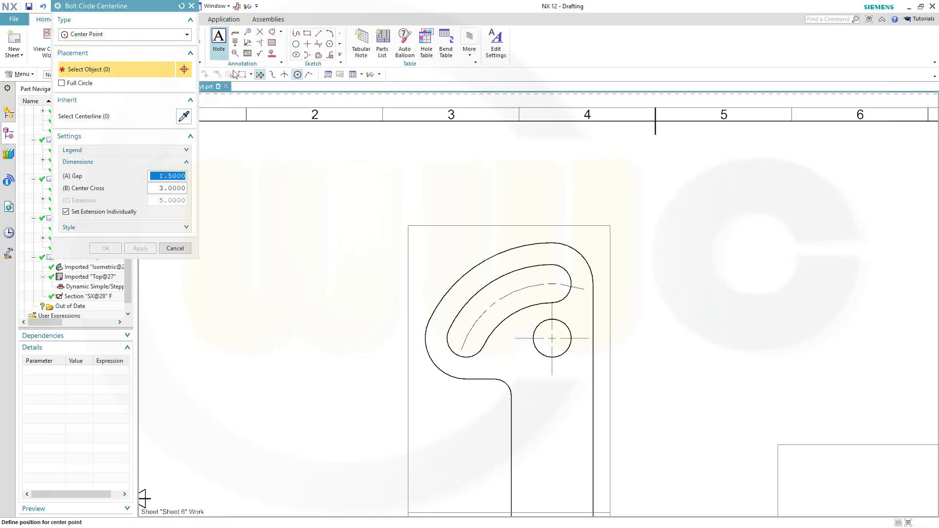
mouse_move(503, 327)
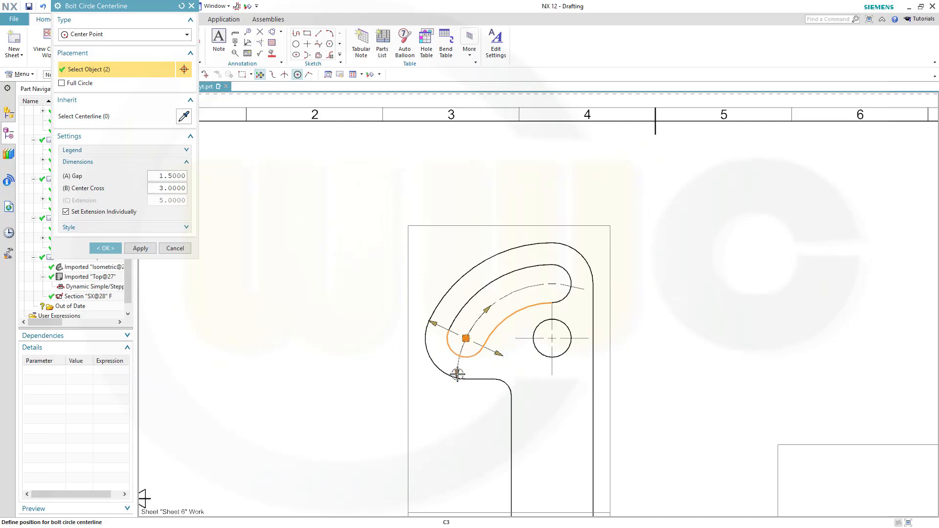
left_click(458, 375)
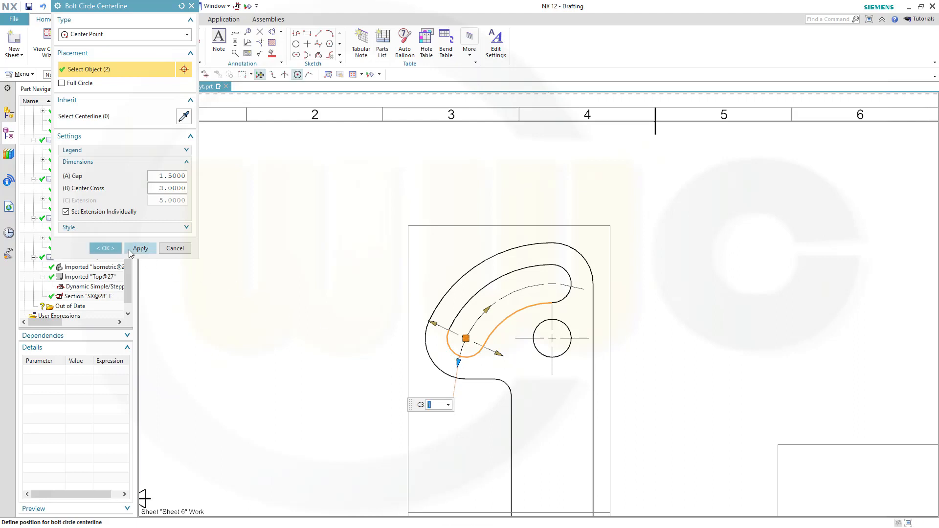
left_click(141, 248)
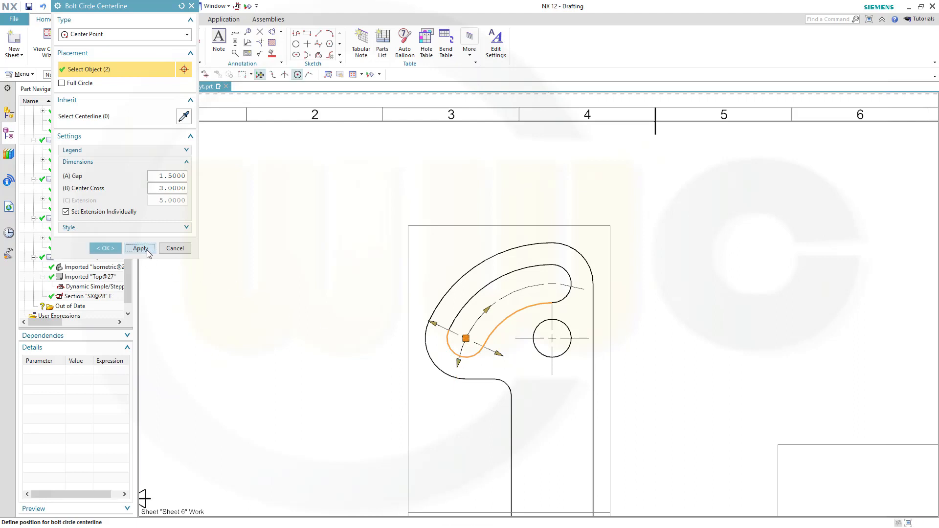
left_click(140, 249)
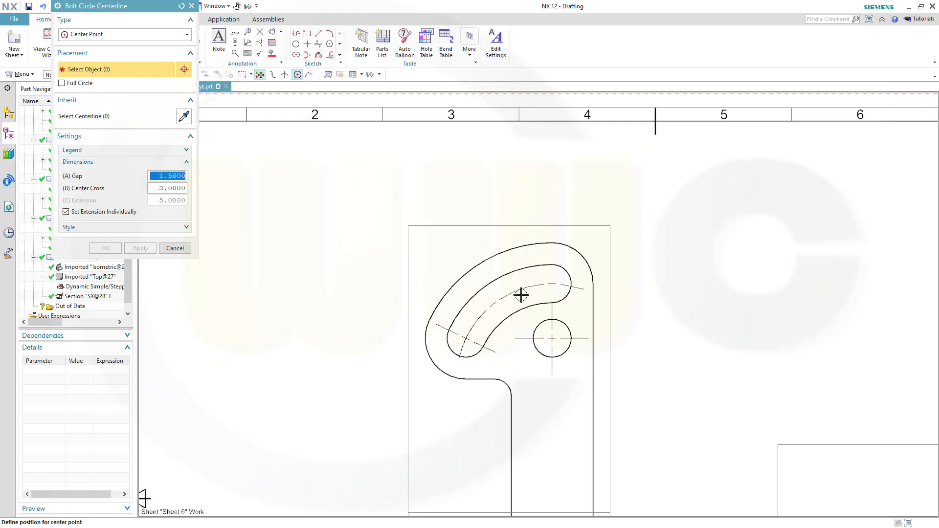
left_click(567, 271)
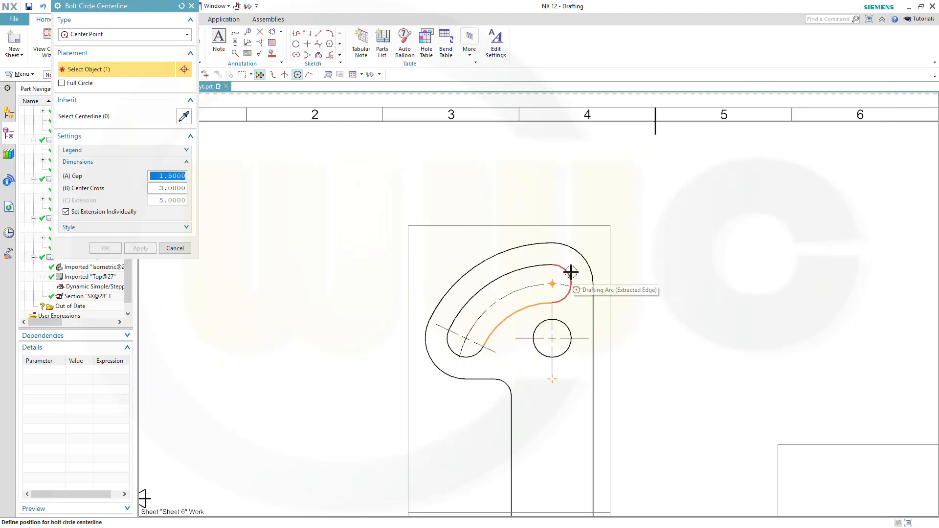
left_click(564, 272)
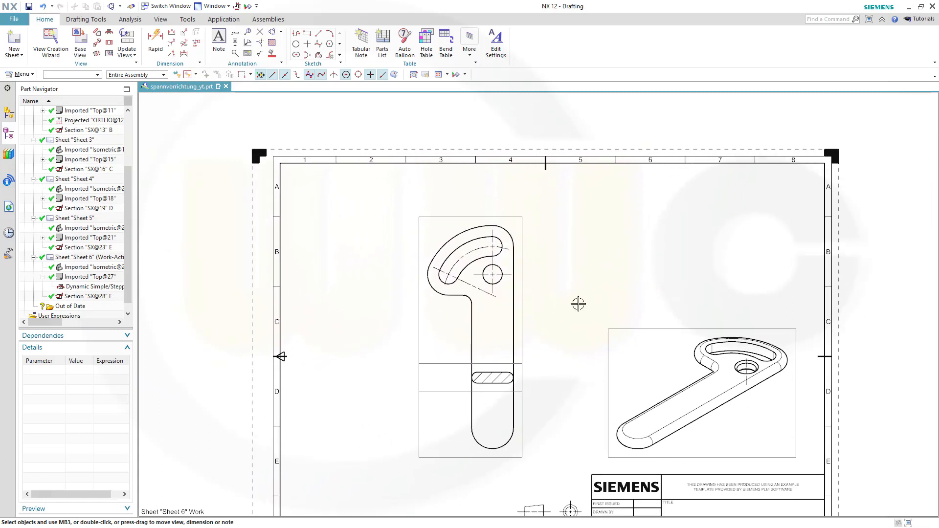
mouse_move(155, 39)
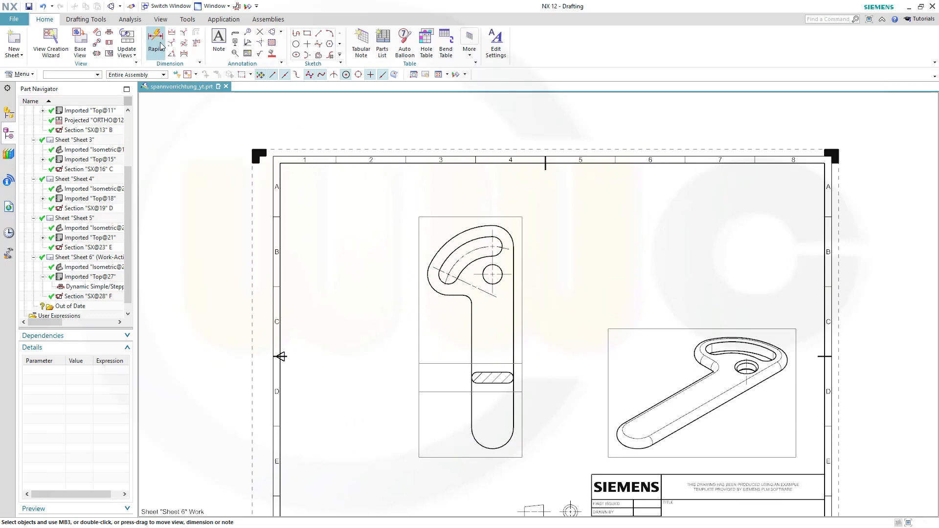
Add radius dimensions R6, R15, R50 and R15 to the lever's curved edges.
left_click(153, 41)
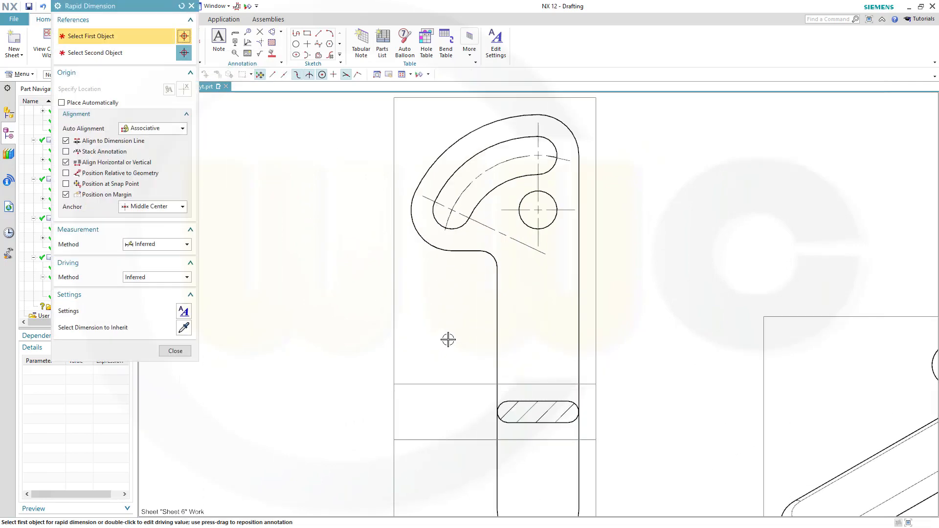
left_click(479, 270)
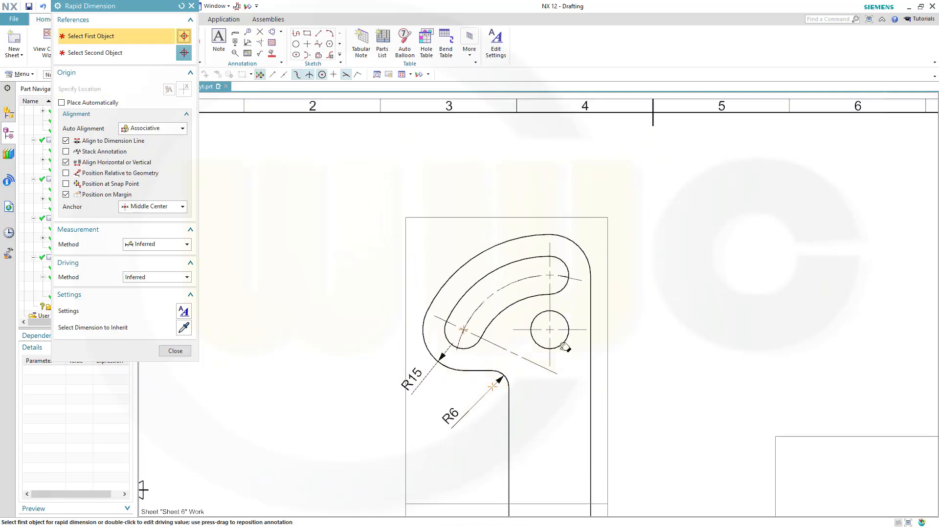
mouse_move(470, 272)
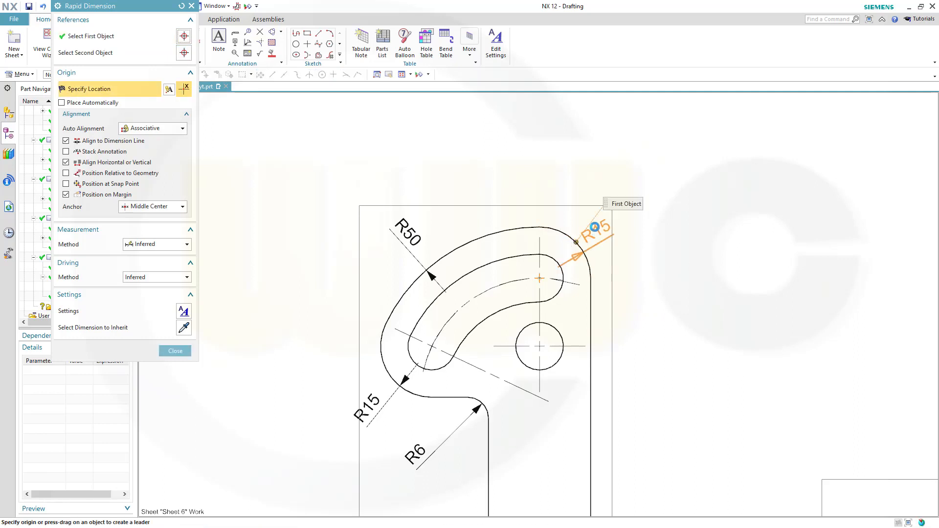
left_click(596, 229)
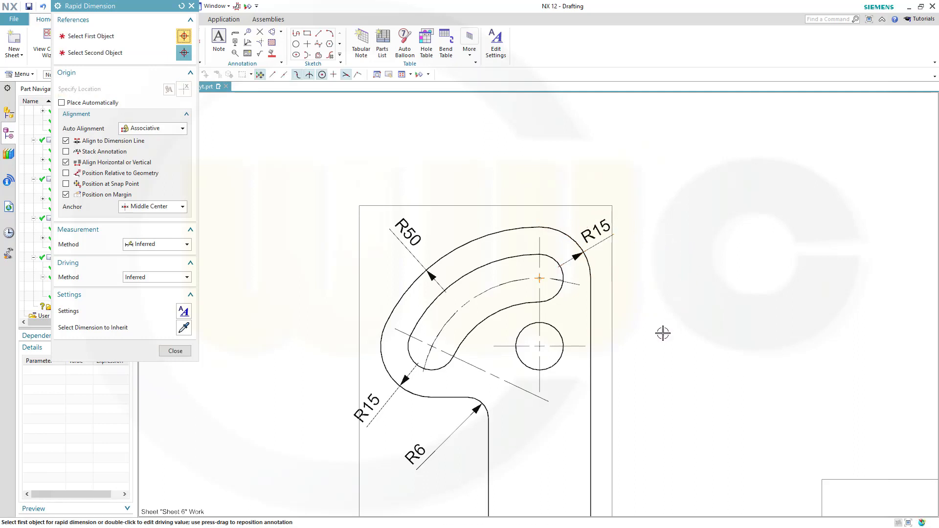
mouse_move(423, 294)
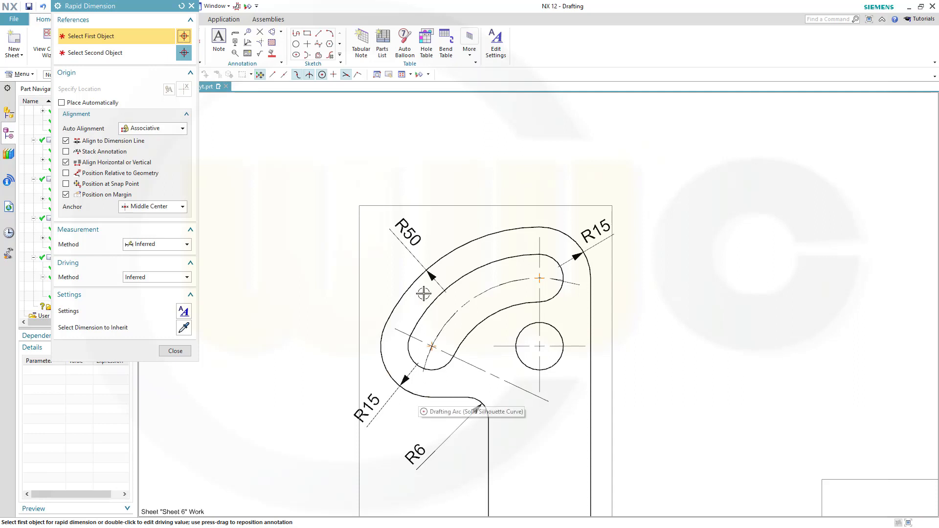
Inherit the top-right R15 dimension style onto the R50 dimension.
left_click(174, 350)
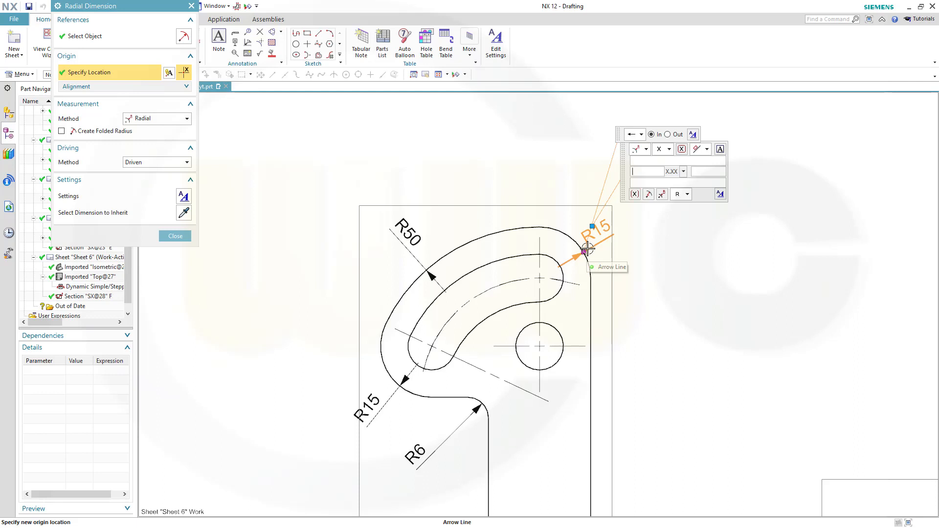
mouse_move(667, 134)
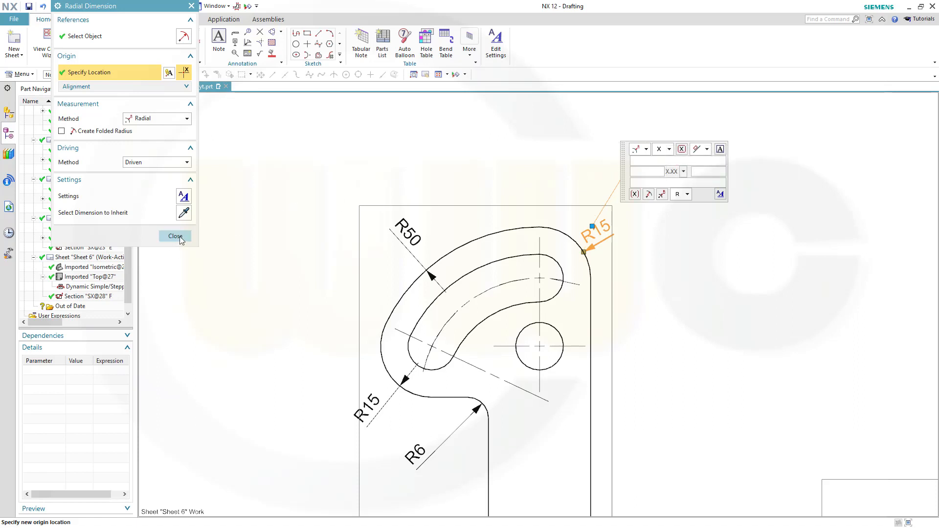
left_click(175, 236)
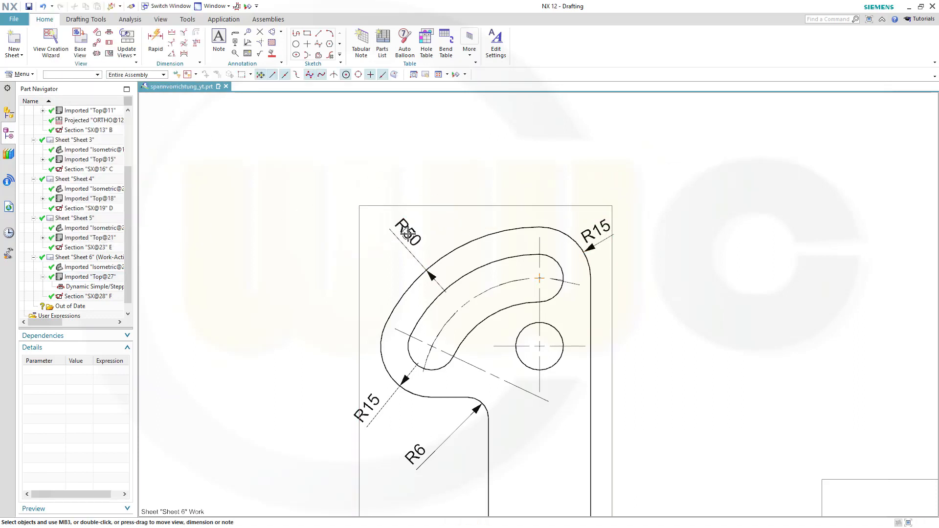
double_click(408, 236)
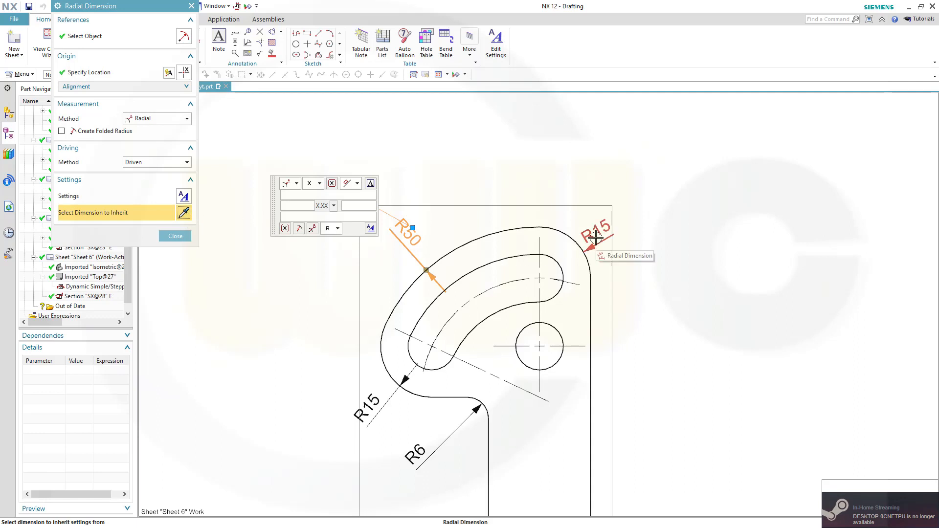
left_click(593, 238)
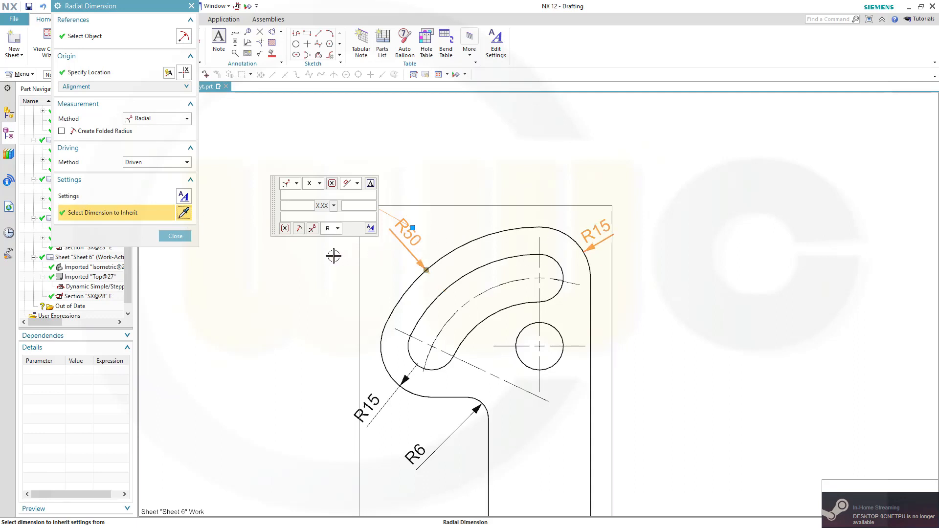
left_click(175, 236)
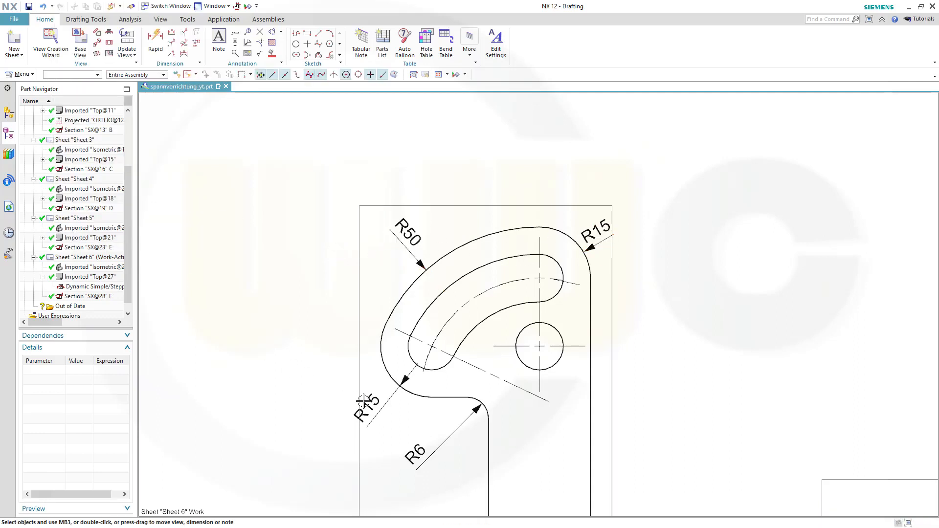
Inherit the same outside-arrow style onto the lower R15 dimension.
left_click(366, 407)
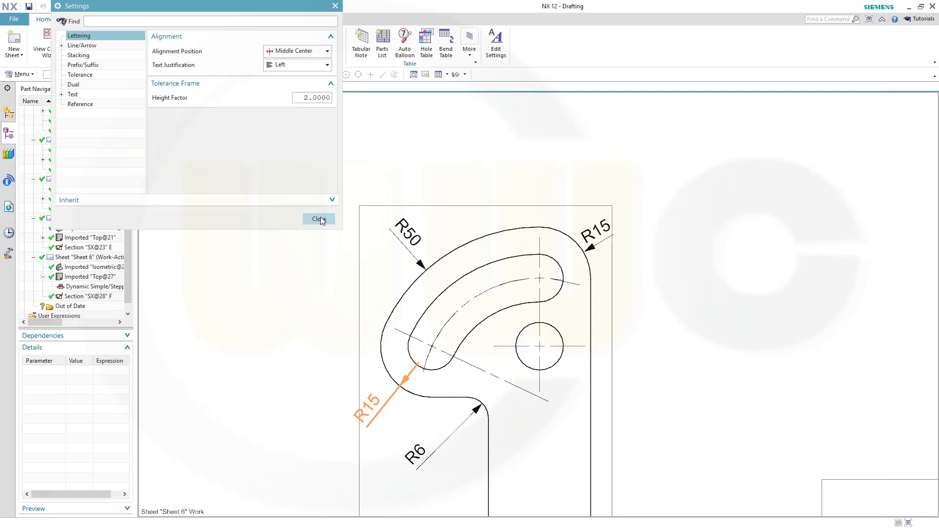
left_click(319, 219)
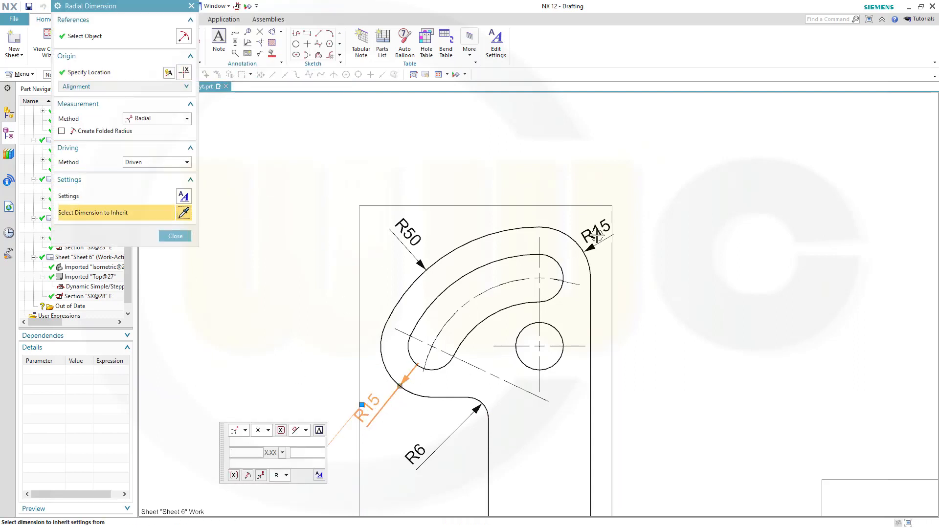
left_click(596, 233)
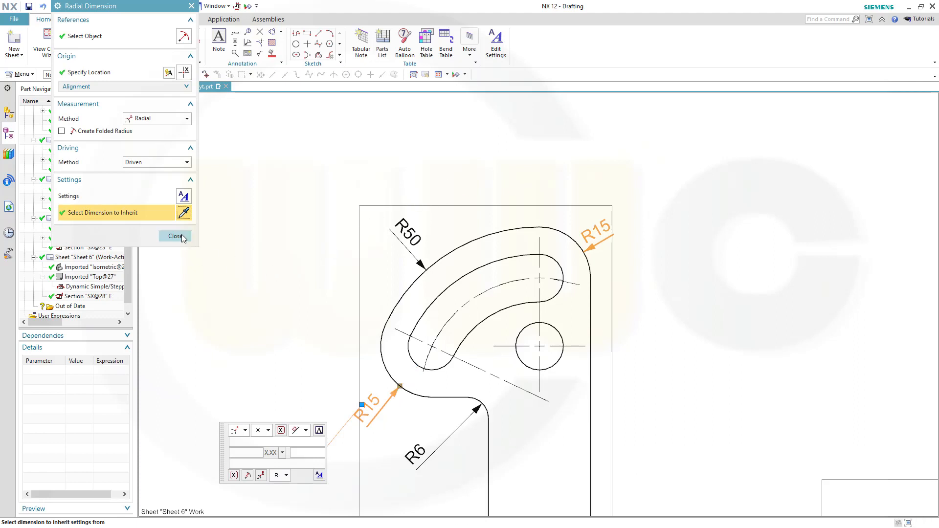
left_click(175, 235)
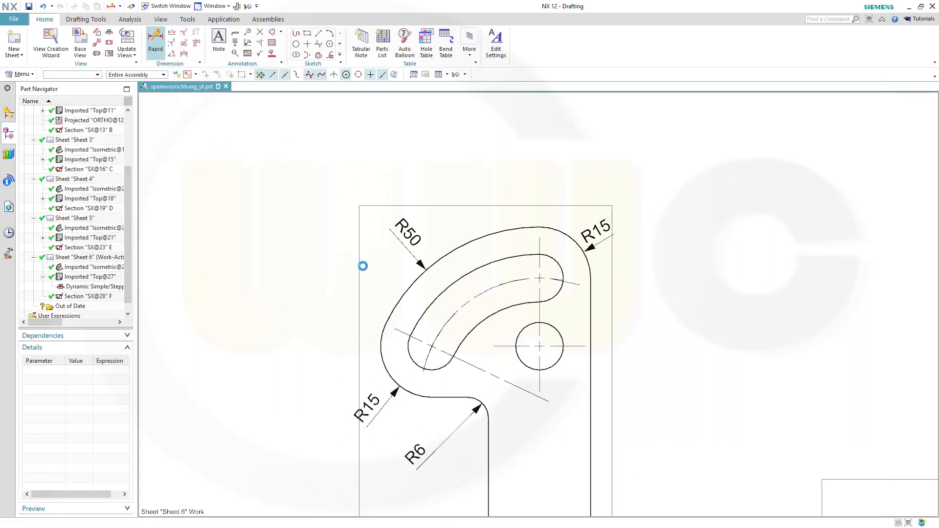
Dimension the slot's centreline arc as R35 and reposition its text.
left_click(155, 41)
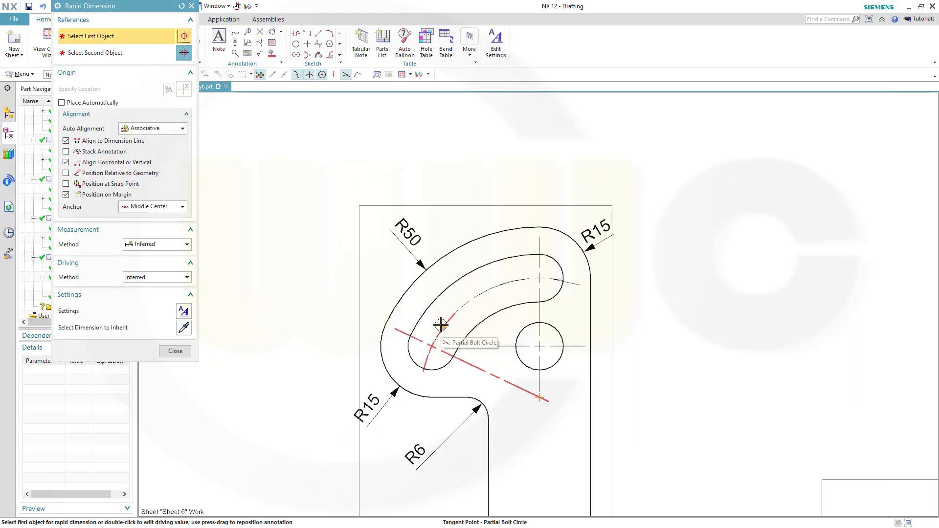
left_click(439, 323)
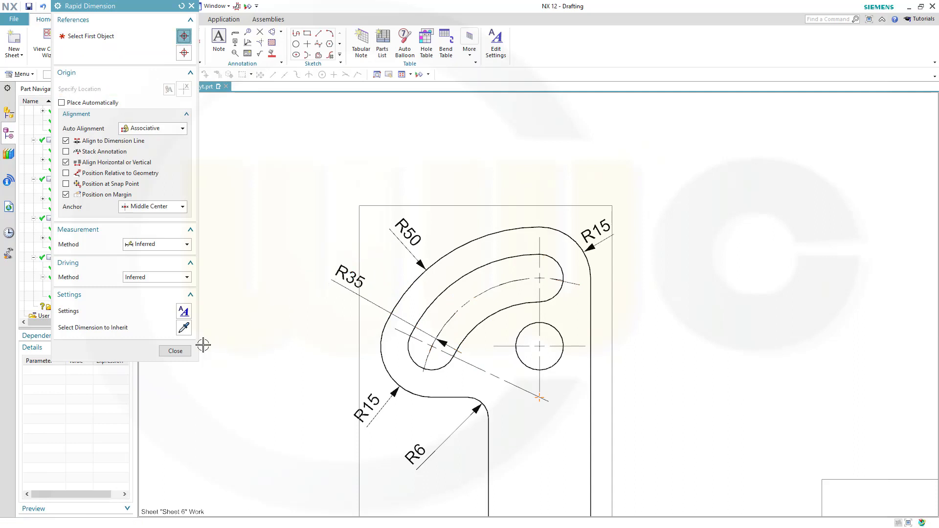
left_click(174, 350)
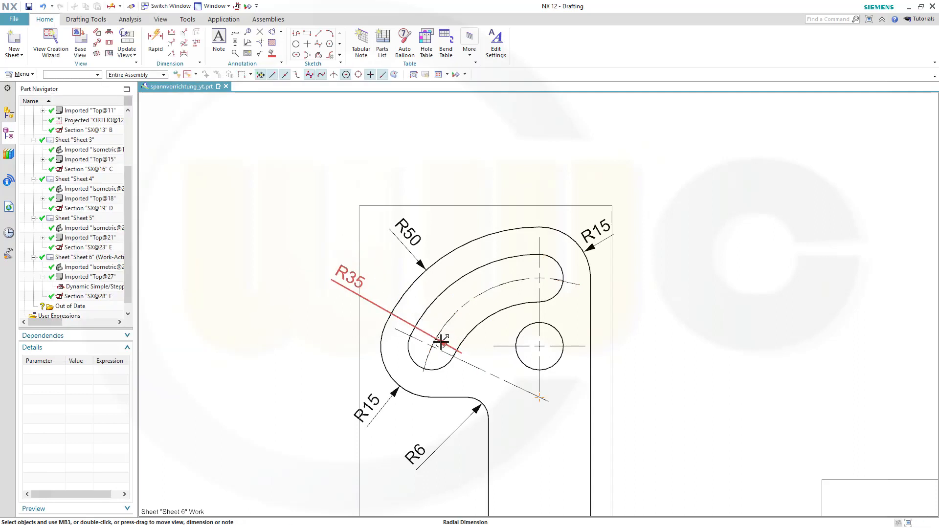
left_click(438, 353)
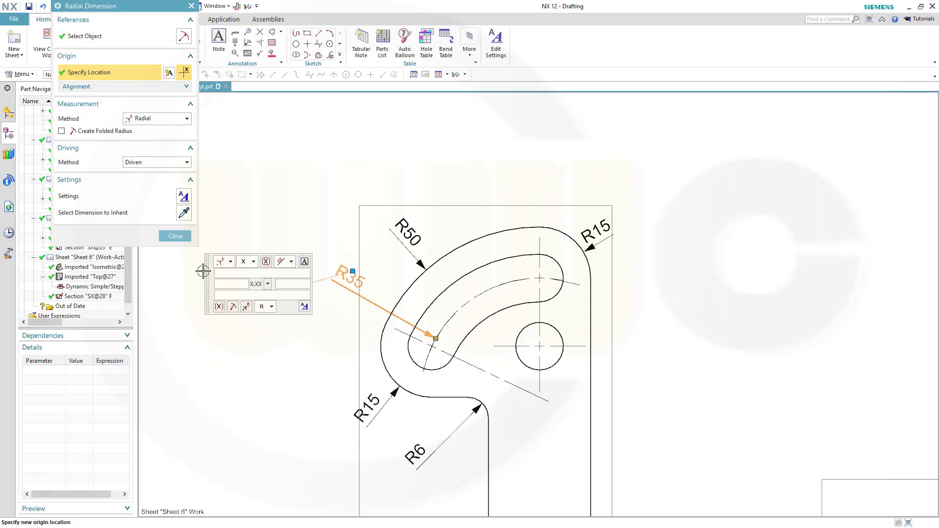
left_click(175, 236)
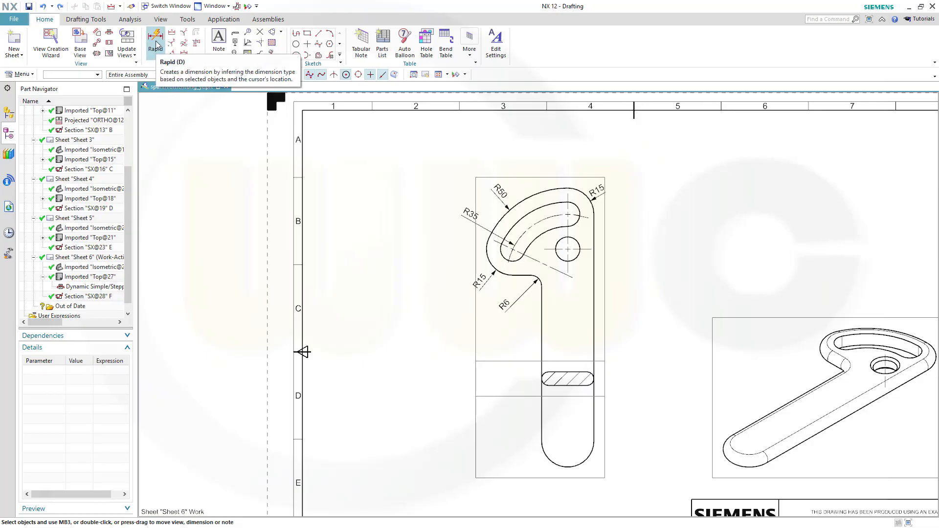
Dimension the lever's 160 overall length and the 125 bottom-end-to-hole distance with Rapid Dimension.
left_click(155, 39)
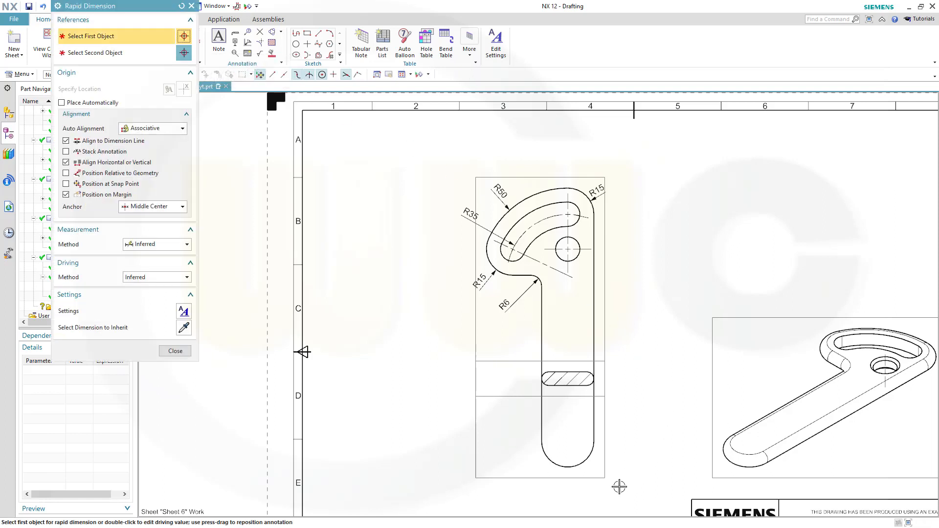
mouse_move(570, 468)
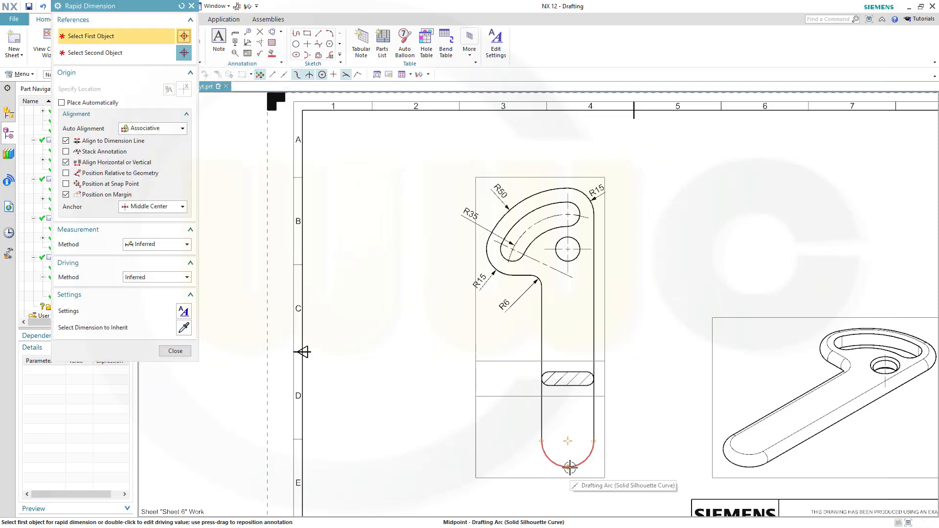
left_click(570, 466)
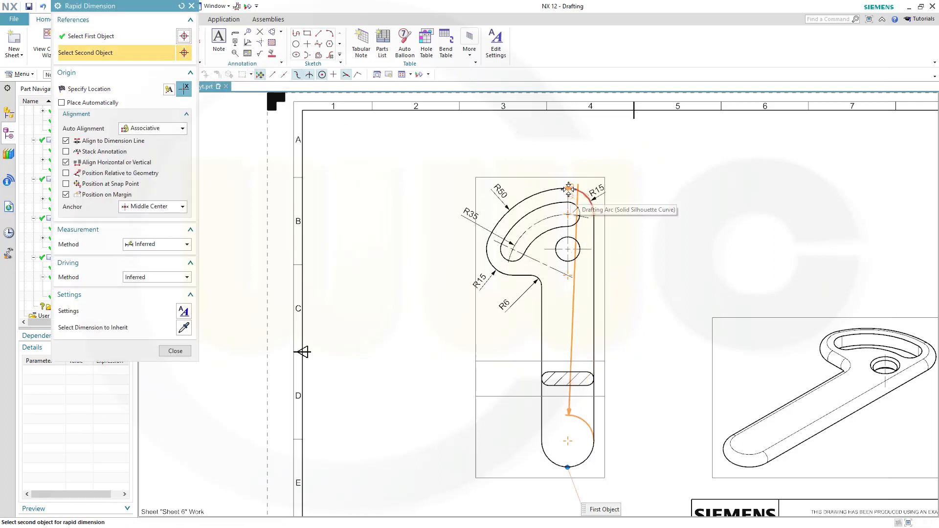
left_click(568, 189)
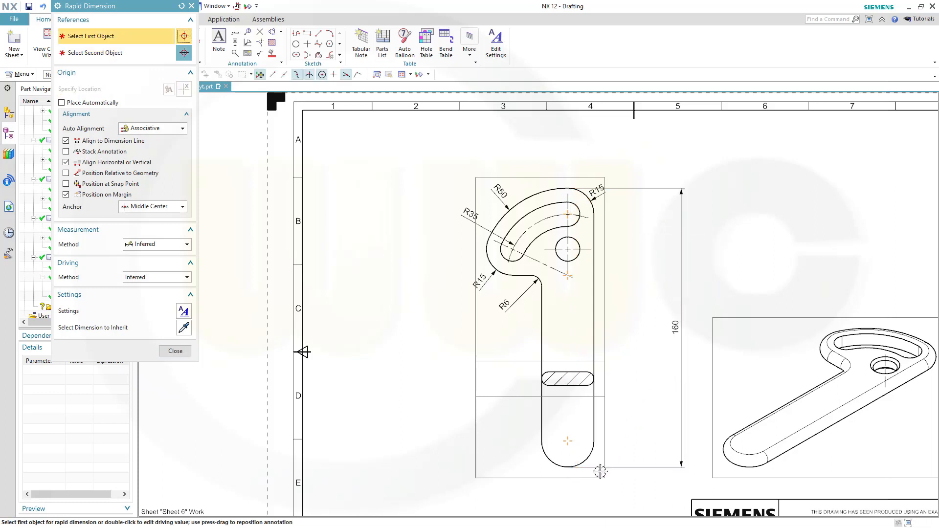
mouse_move(565, 469)
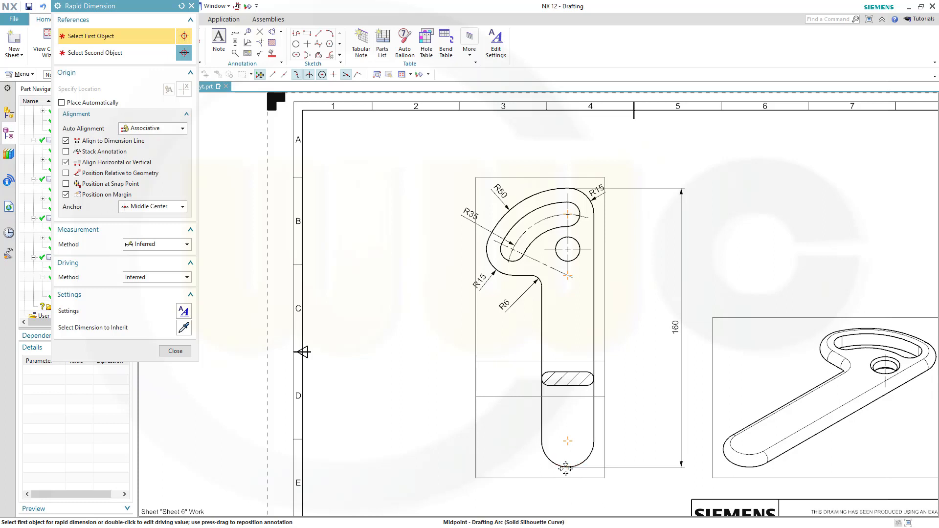
left_click(567, 249)
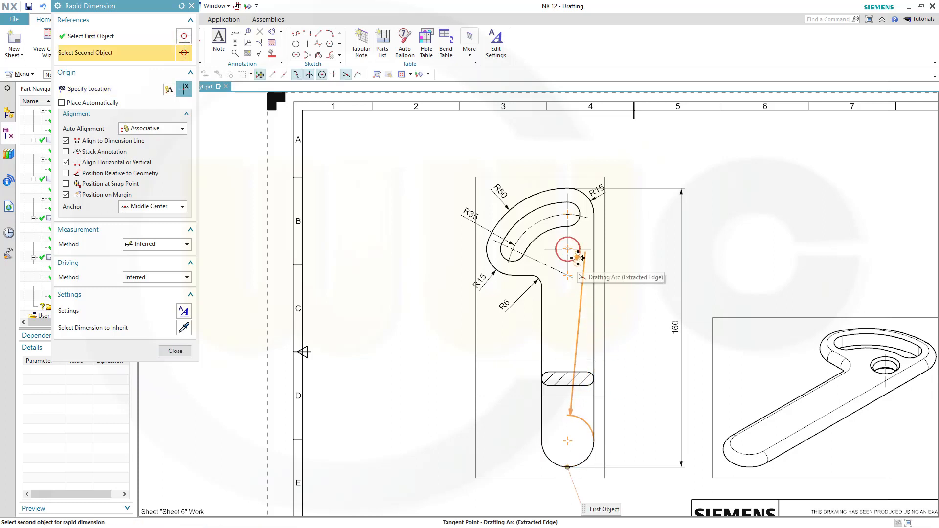
left_click(567, 249)
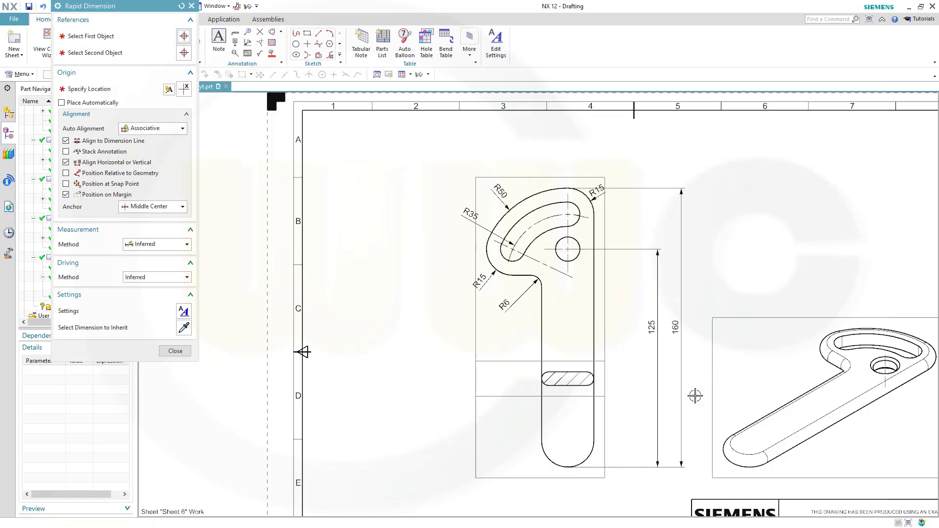
left_click(174, 350)
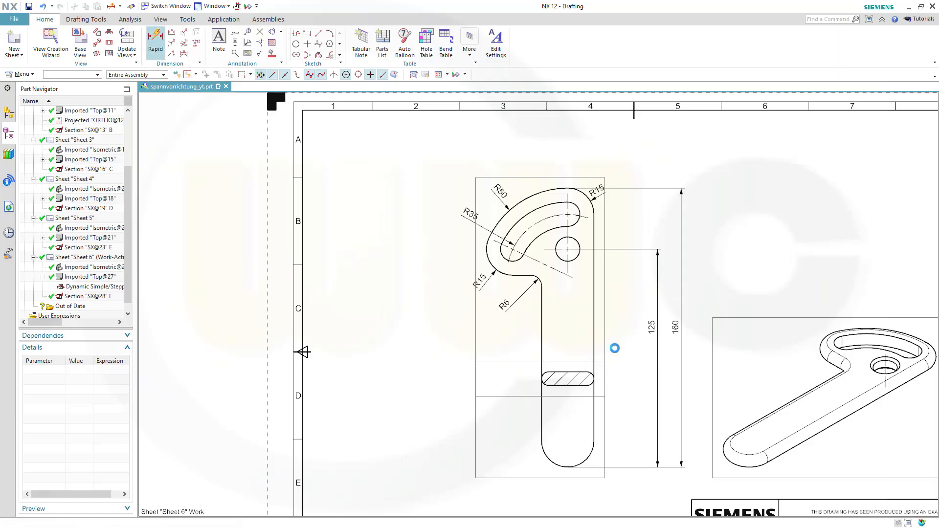
Dimension the hatched section's 7,9 thickness with a unilateral 0 / -0,1 tolerance placed to the right.
left_click(154, 41)
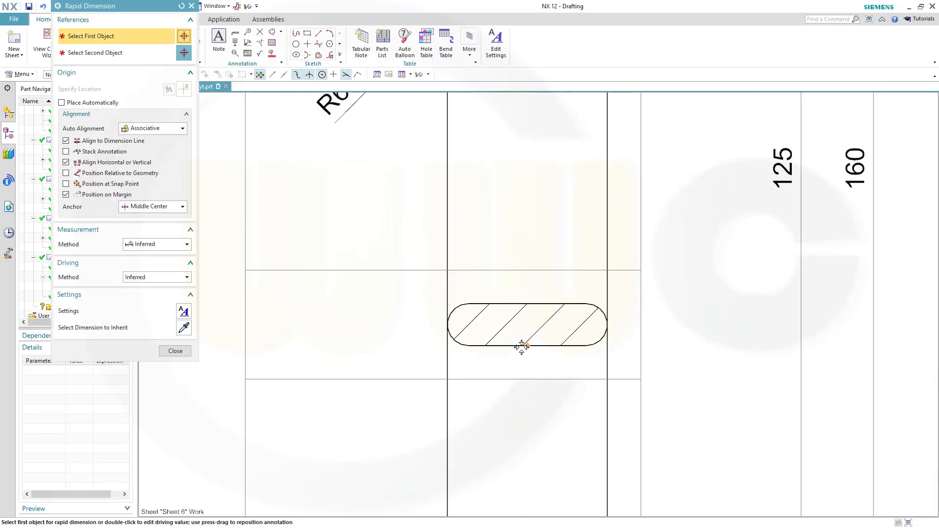
left_click(520, 347)
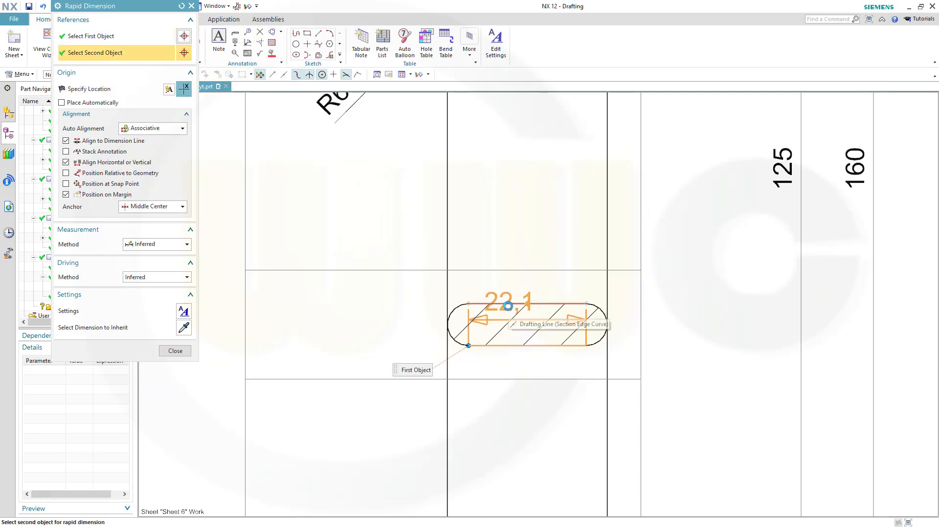
left_click(528, 345)
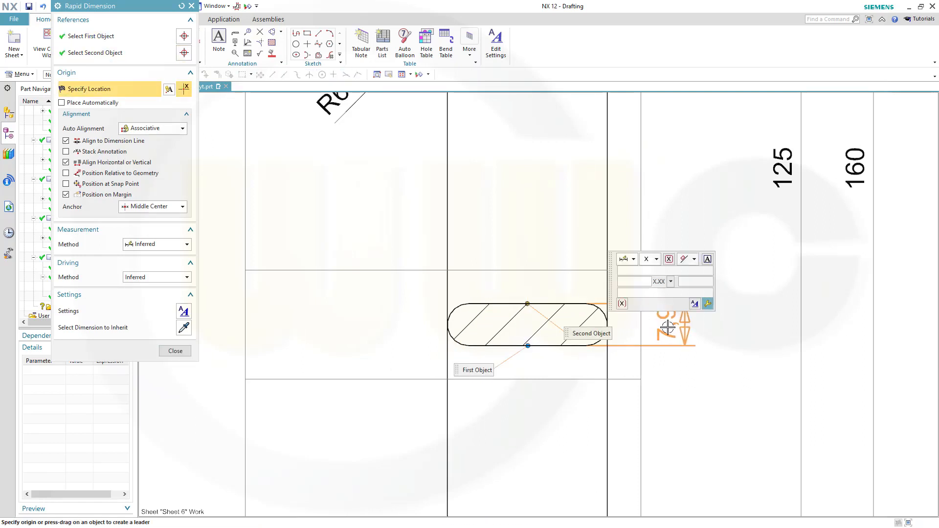
left_click(174, 350)
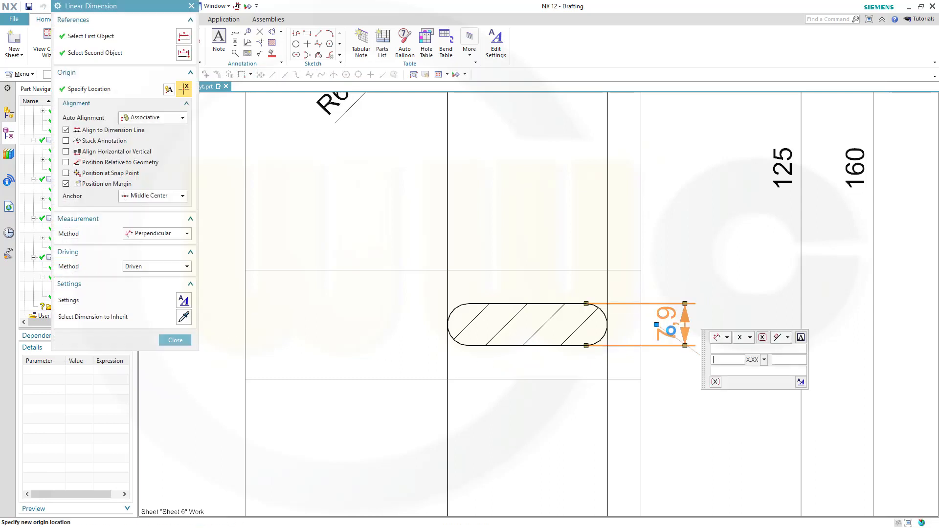
left_click(749, 337)
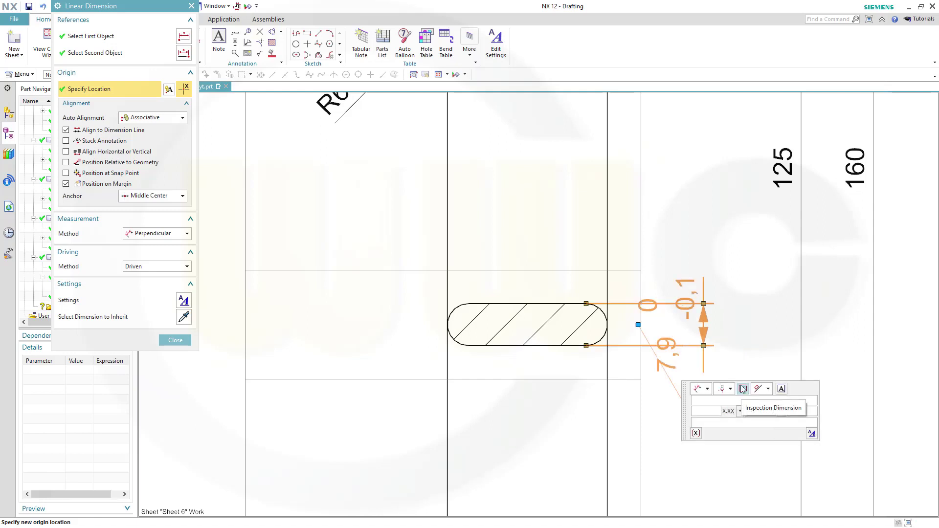
left_click(743, 389)
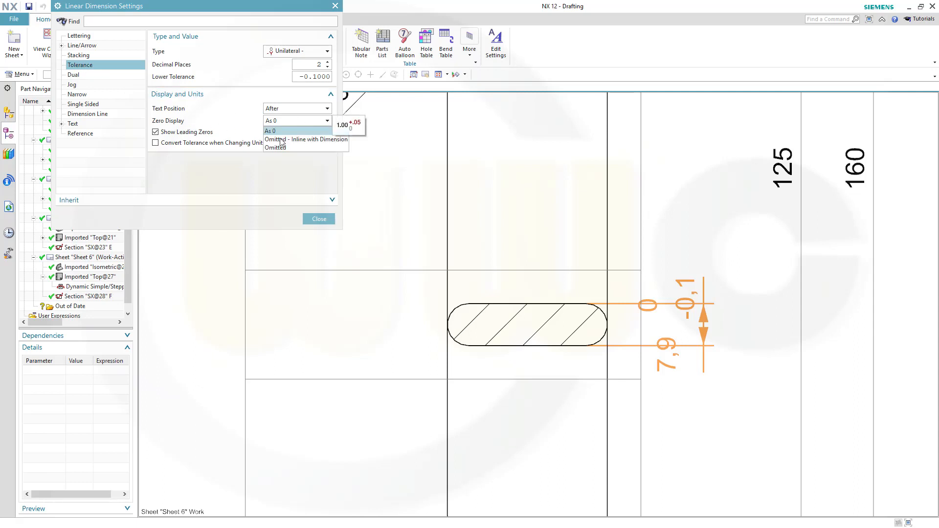
Set Zero Display to Omitted so the thickness shows only -0,1, and finish the dimension.
left_click(275, 146)
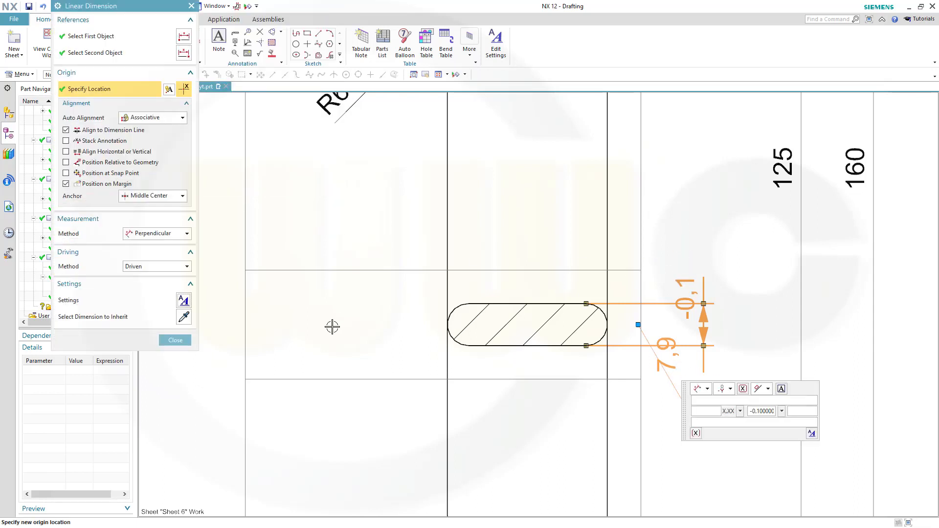
left_click(175, 341)
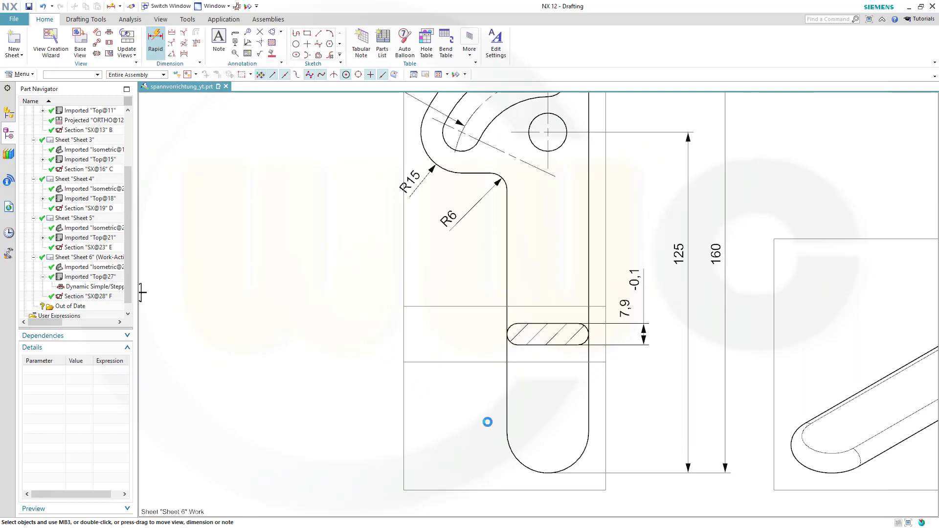
left_click(142, 40)
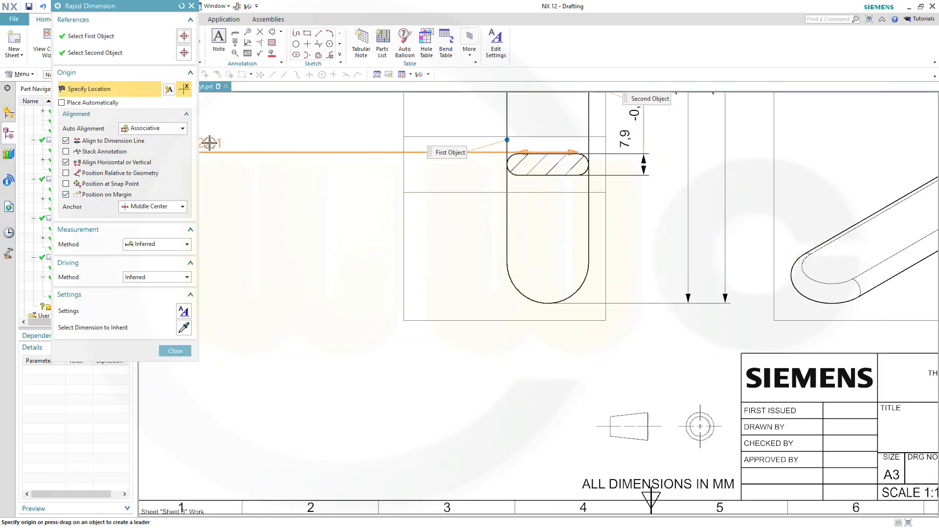
left_click(174, 350)
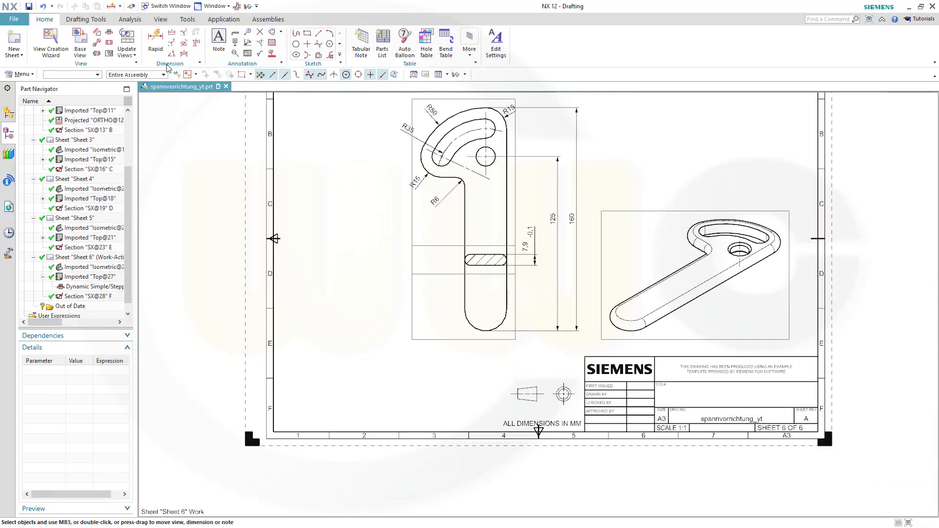
left_click(154, 41)
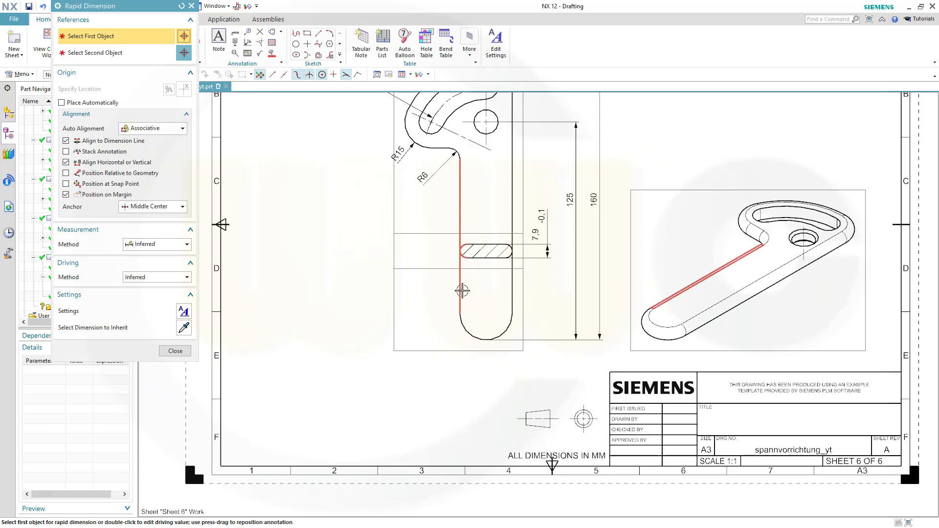
mouse_move(460, 285)
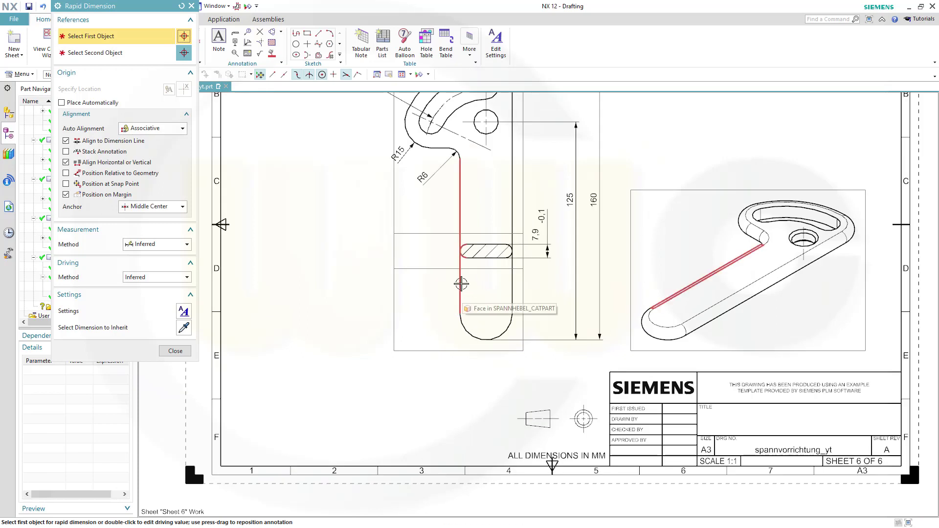
left_click(458, 283)
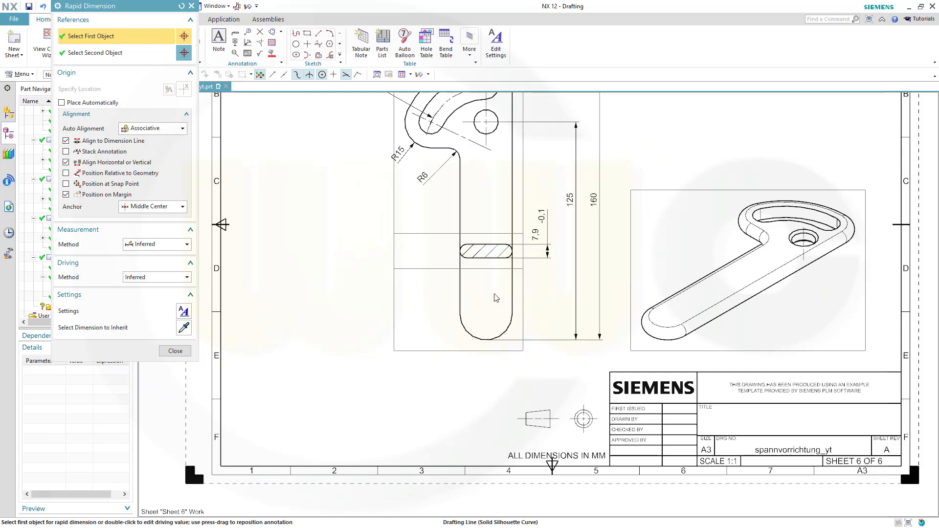
left_click(512, 296)
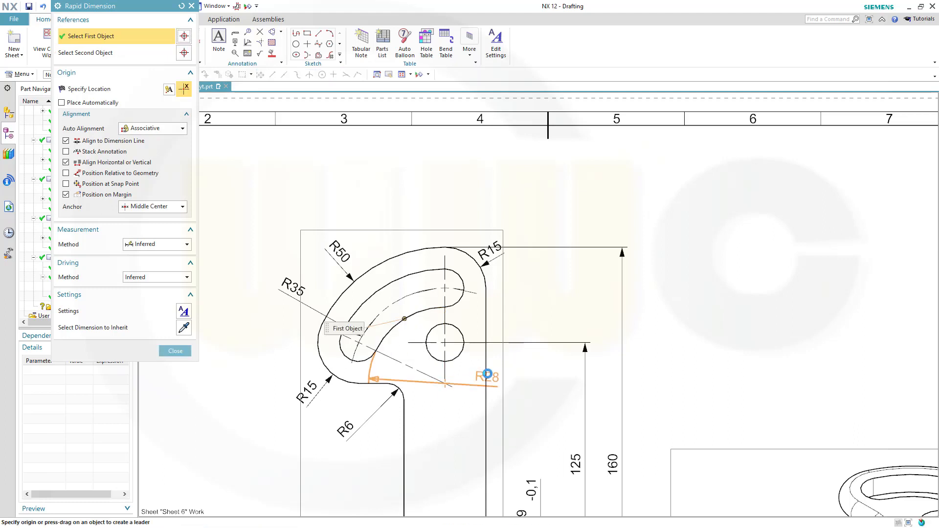
Start Rapid Dimension again for the slot, with R50, R15 and 15 already on the view.
left_click(444, 342)
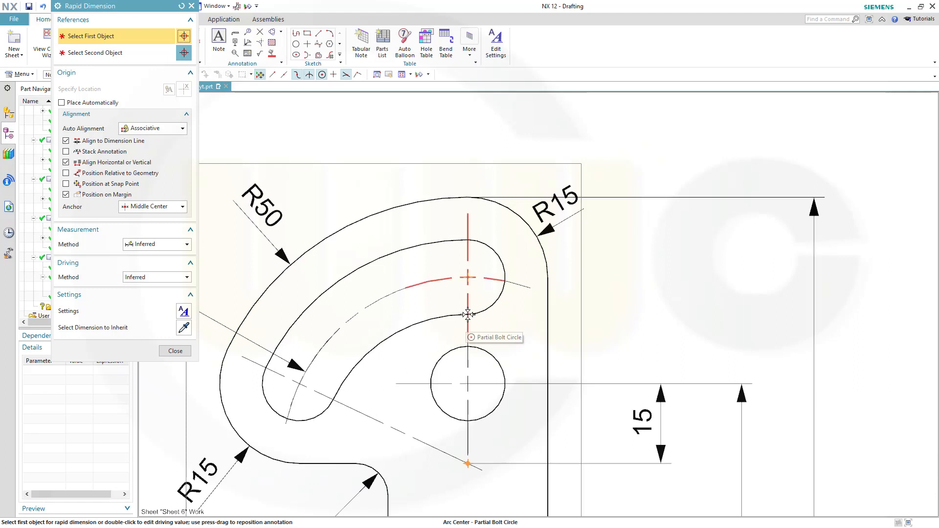
mouse_move(466, 250)
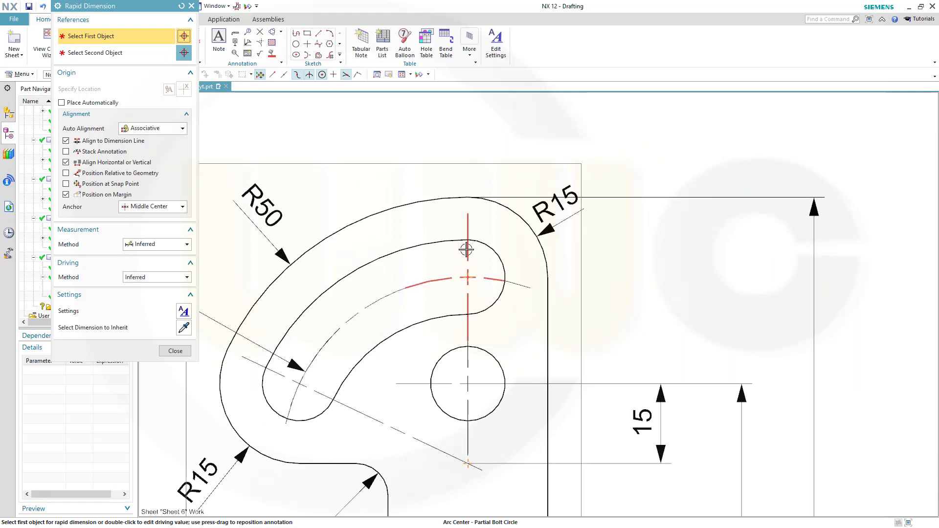
Dimension the slot width as 14 with a Limits and Fits D10 tolerance beside the slot.
left_click(464, 251)
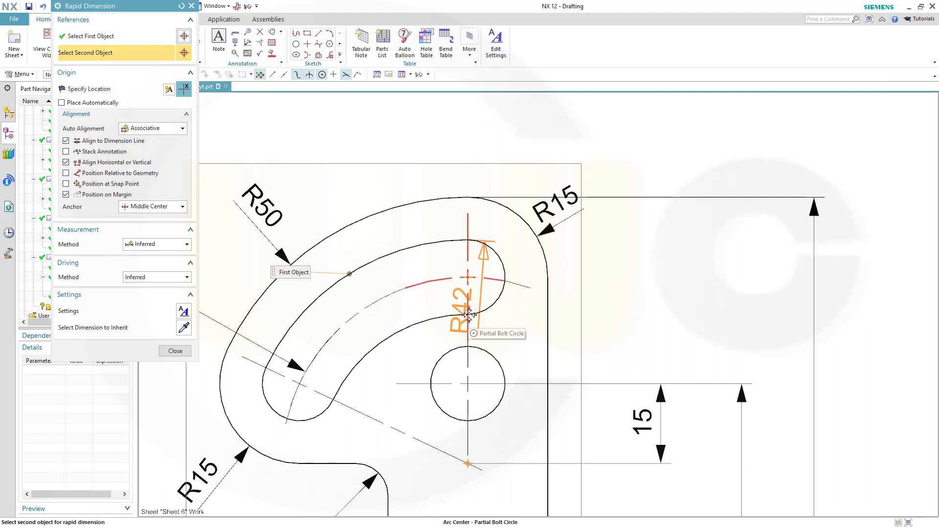
left_click(465, 314)
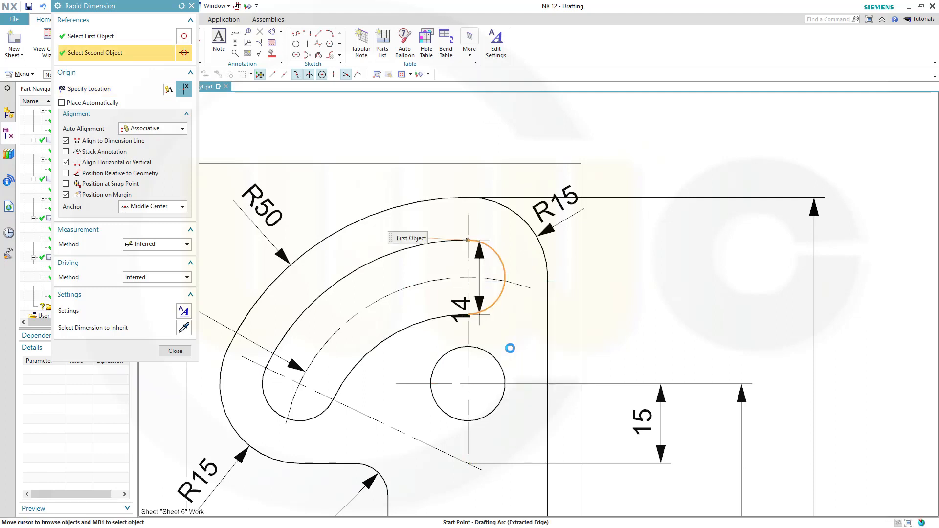
left_click(466, 314)
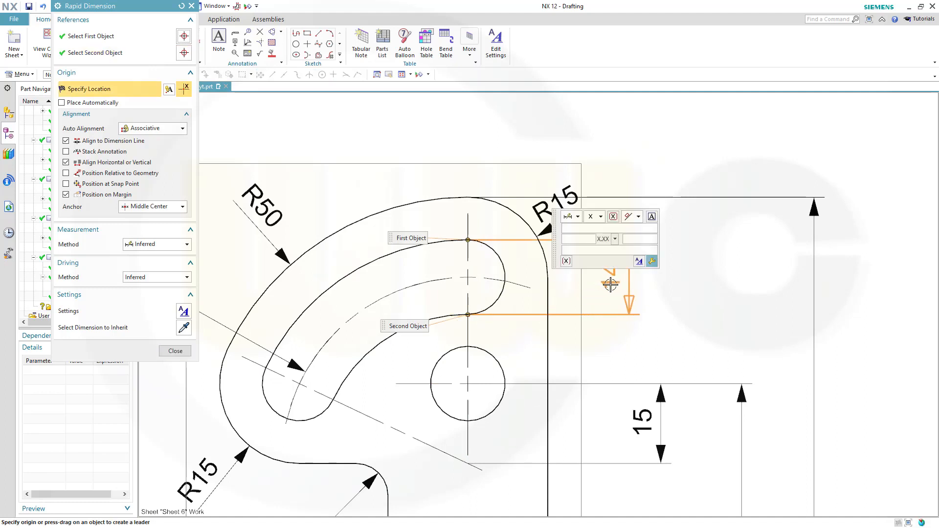
mouse_move(617, 286)
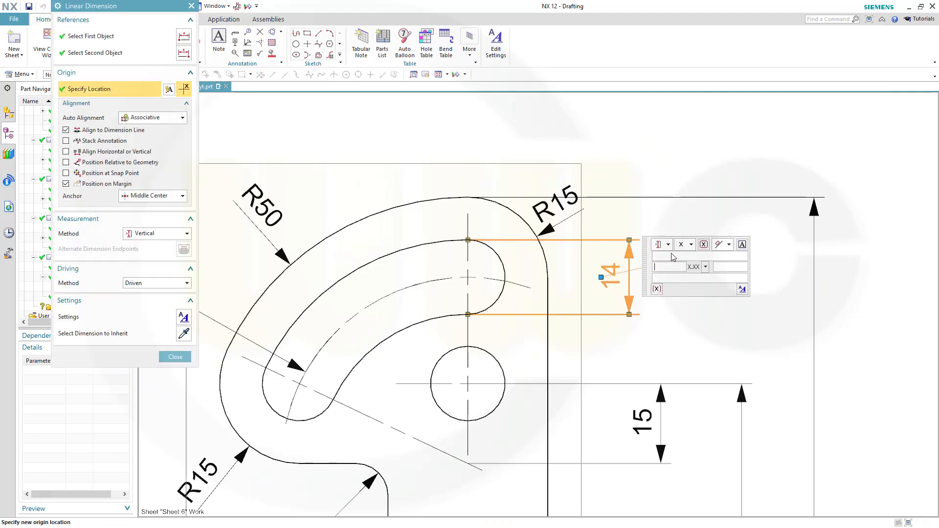
left_click(690, 245)
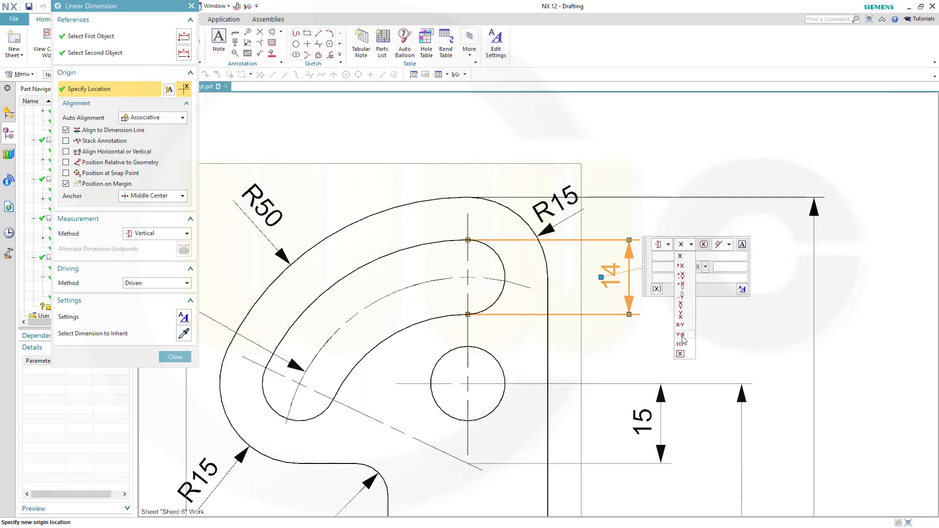
left_click(678, 344)
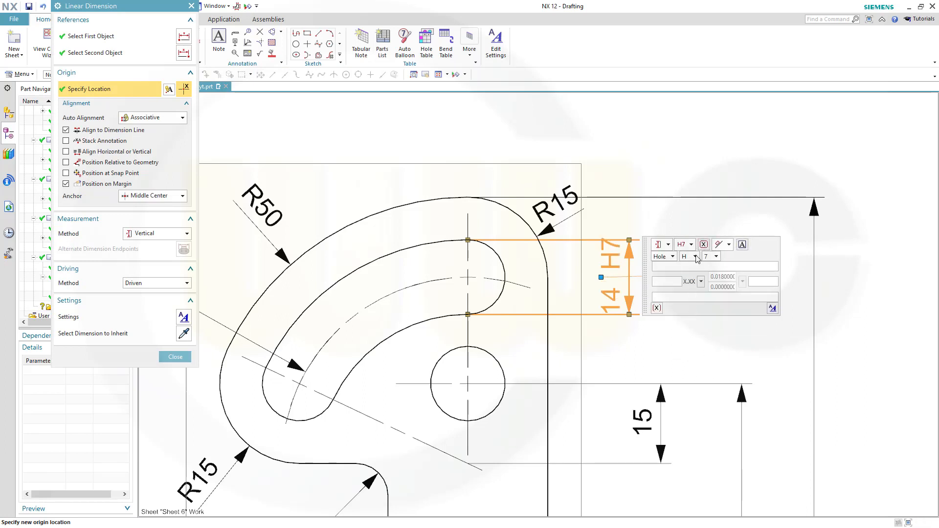
left_click(695, 257)
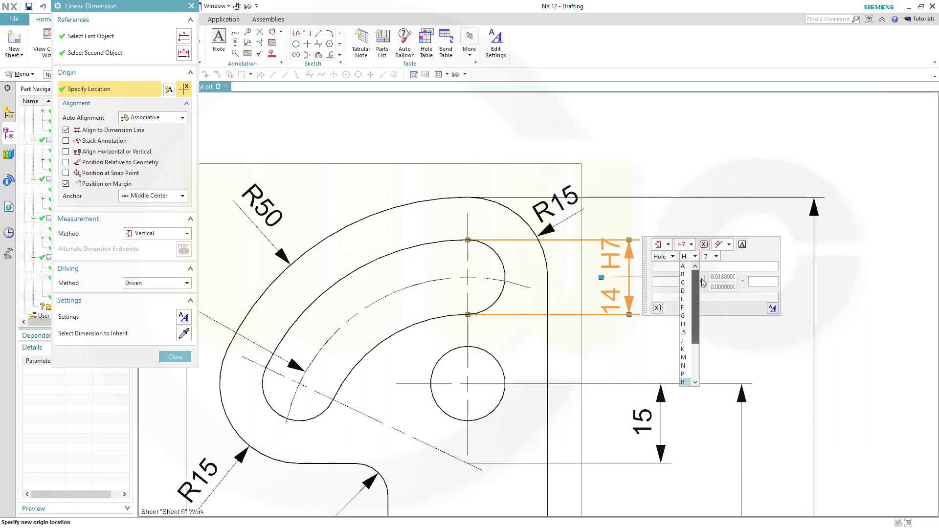
left_click(682, 282)
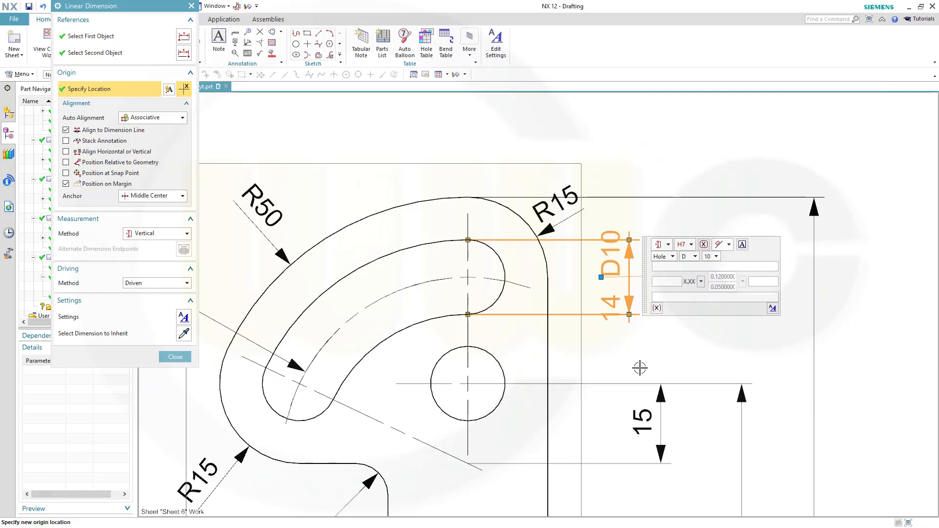
left_click(174, 356)
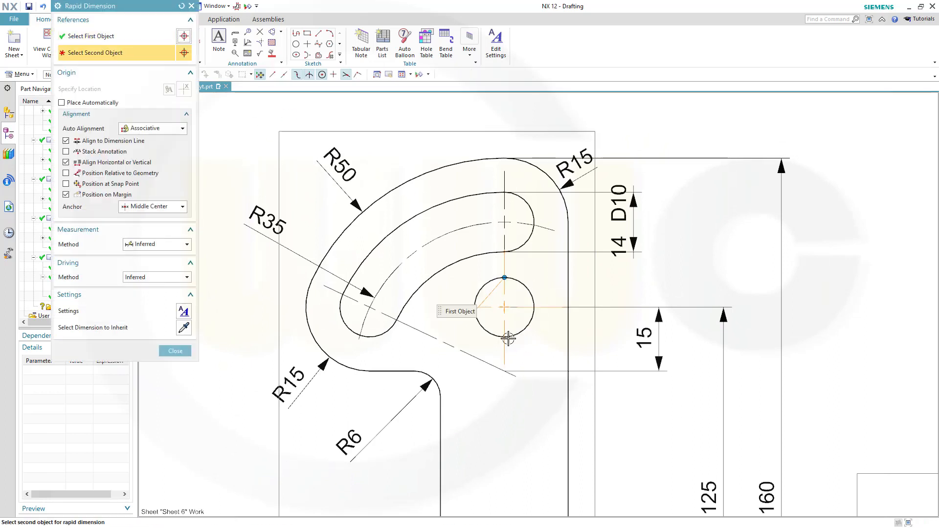
Dimension the hole vertically as 14 D10 with Limits and Fits, placed below the 15 dimension.
left_click(504, 338)
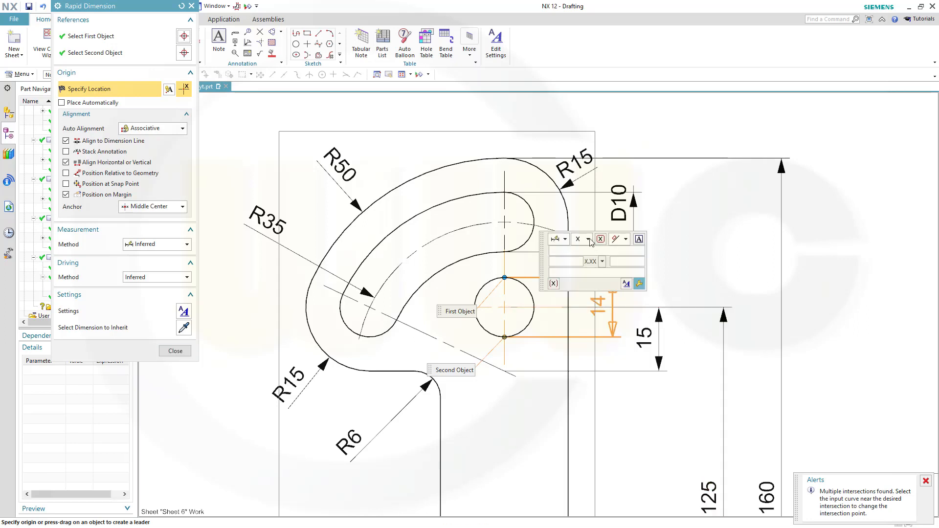
left_click(589, 239)
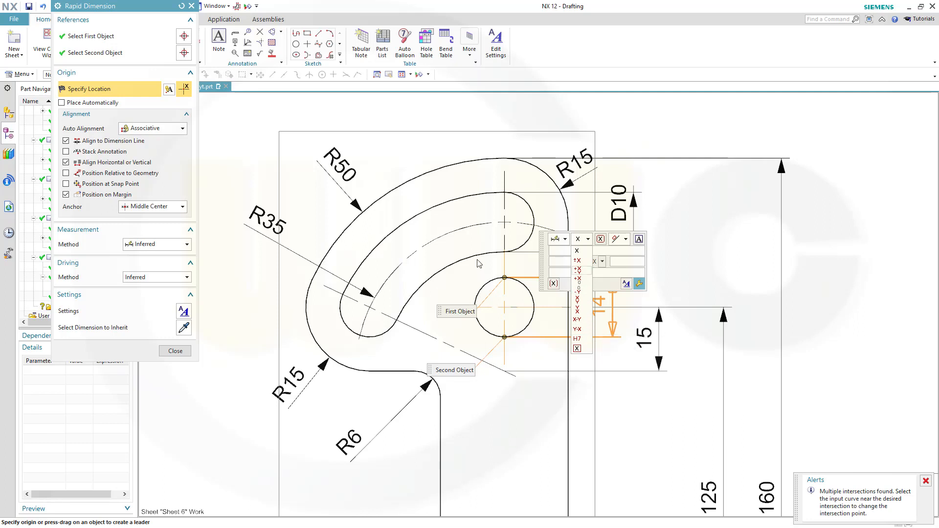
left_click(588, 239)
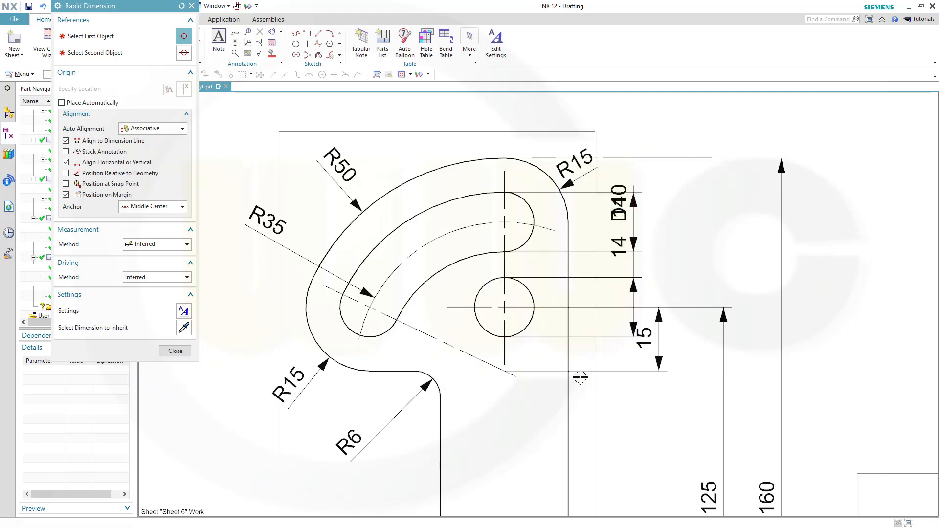
left_click(174, 350)
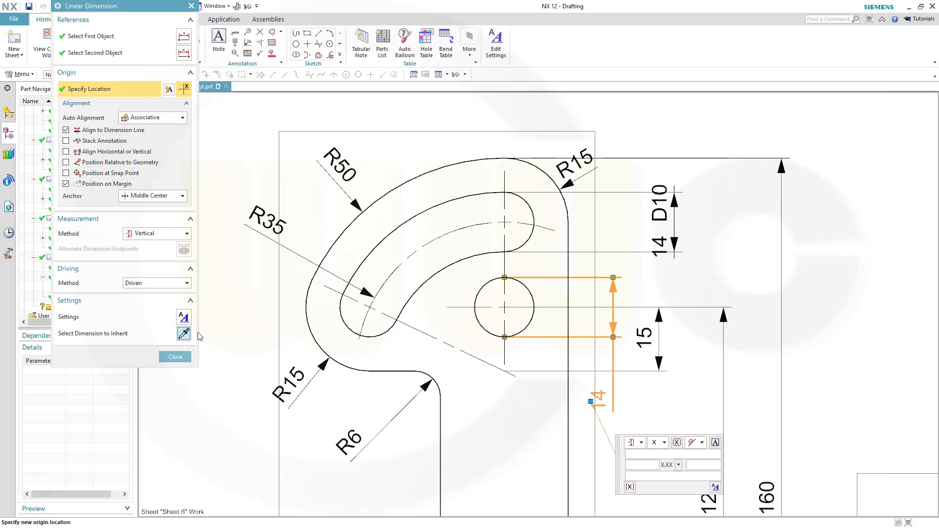
left_click(184, 332)
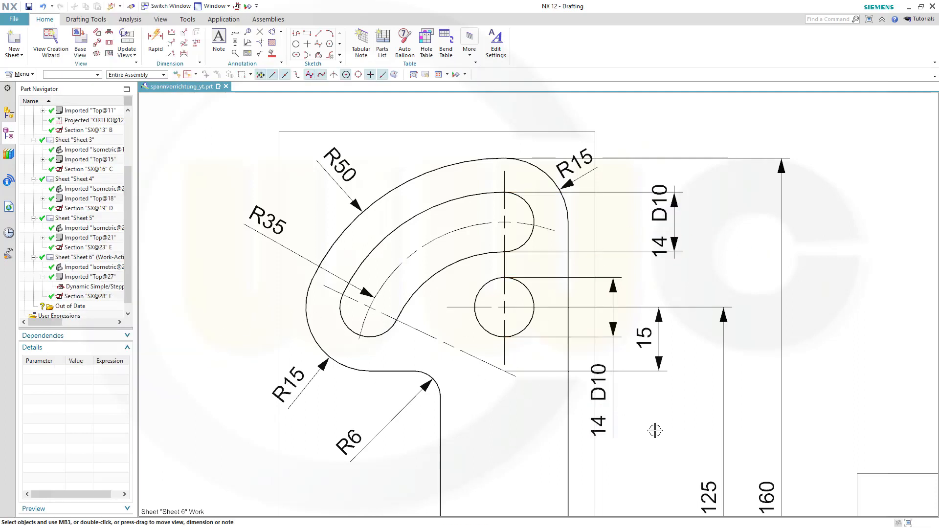
mouse_move(532, 430)
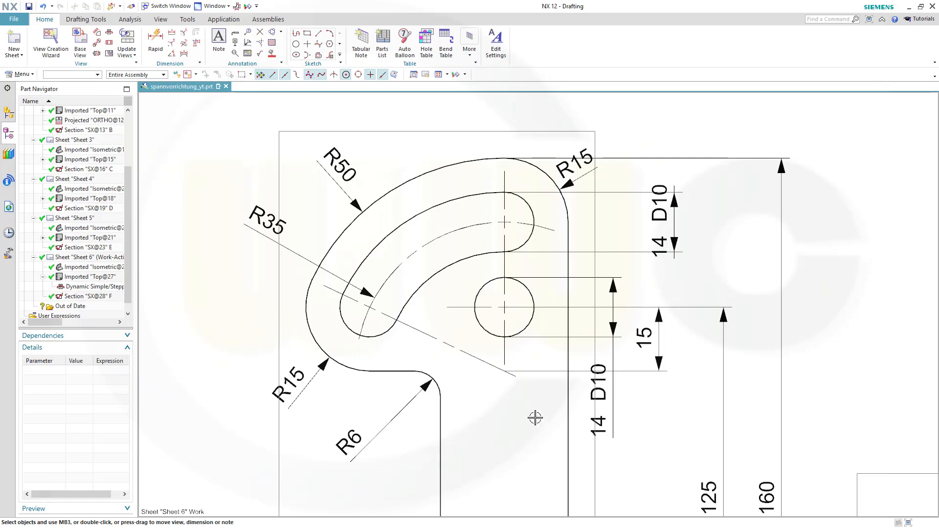
Move the slot's 14 D10 dimension upward above the lever outline.
left_click(603, 397)
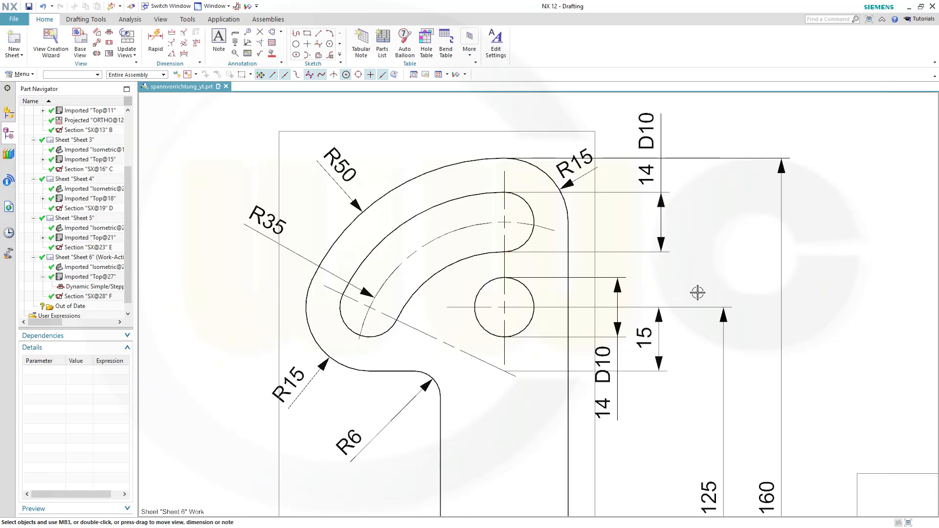
left_click(603, 378)
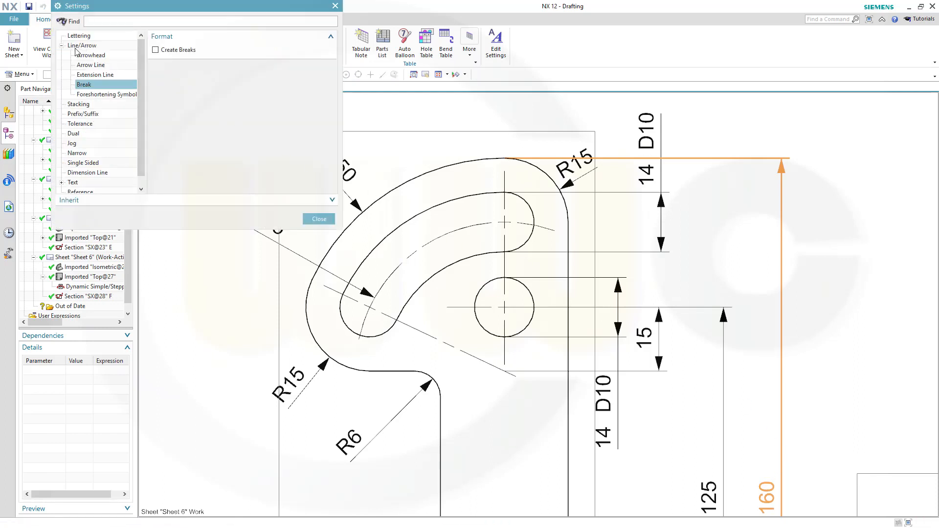
Enable Create Breaks under Line/Arrow > Break for the 160 and 15 dimensions.
left_click(155, 49)
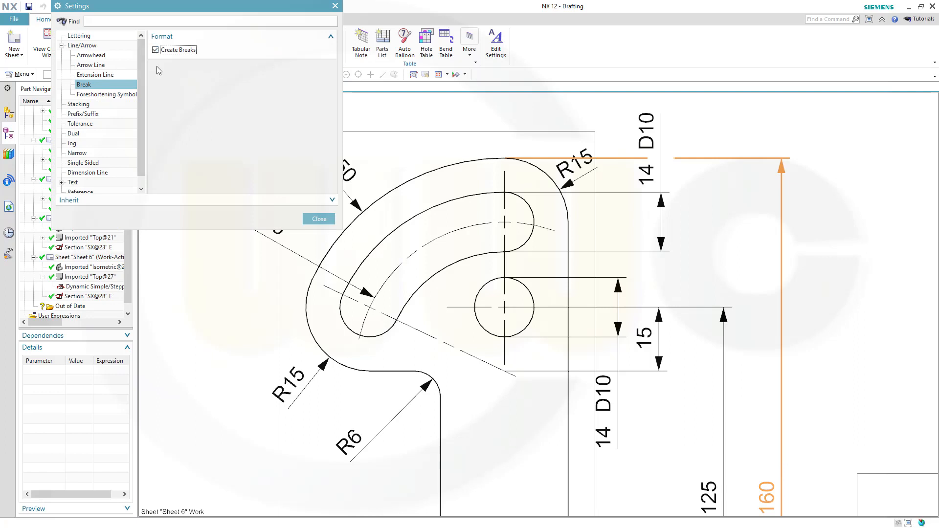
left_click(319, 219)
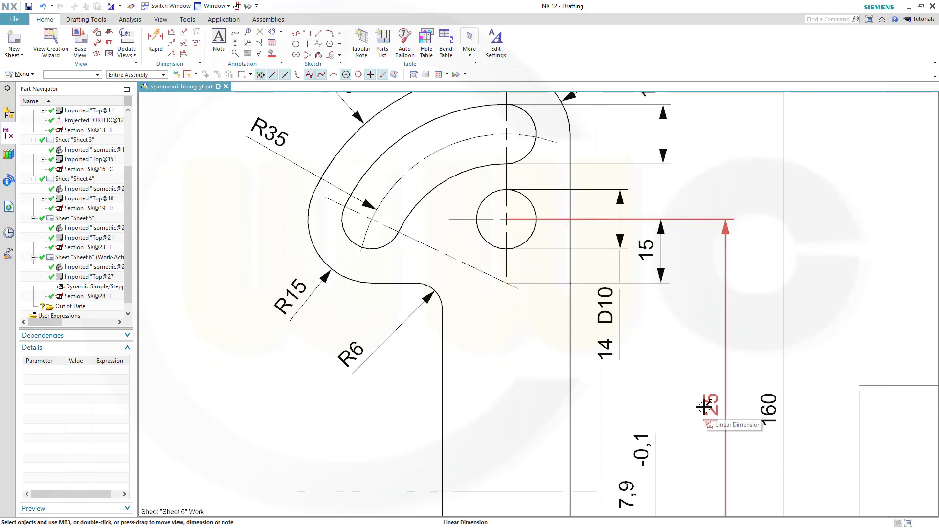
left_click(704, 409)
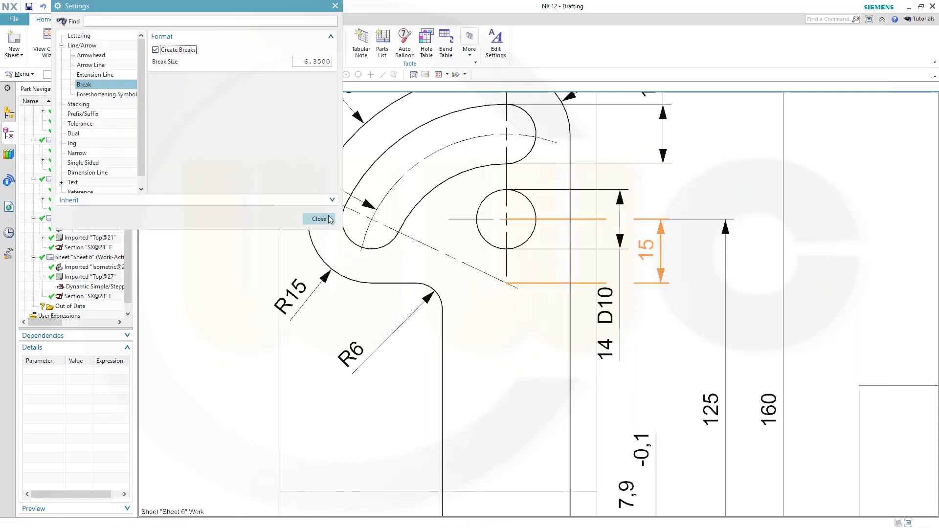
left_click(319, 219)
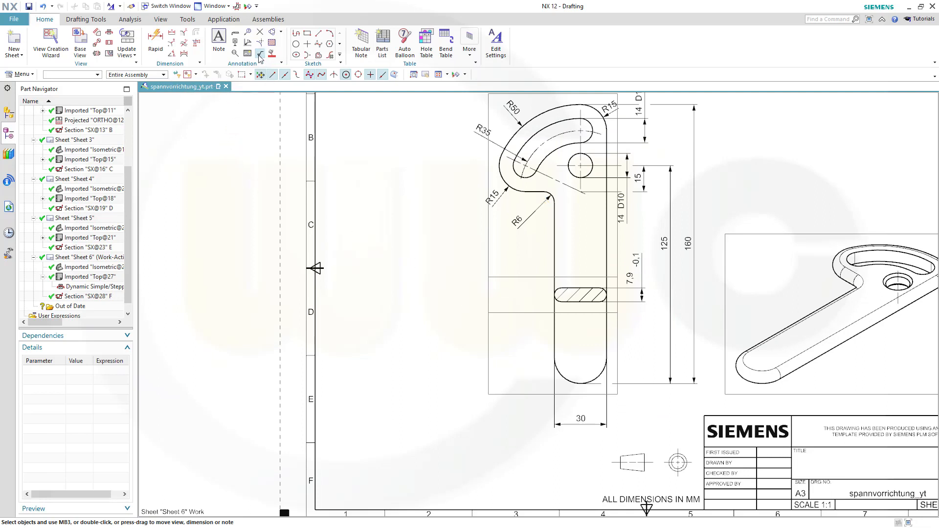
Place a surface finish symbol with lower text 3,2 on the sheet below the lever.
left_click(260, 55)
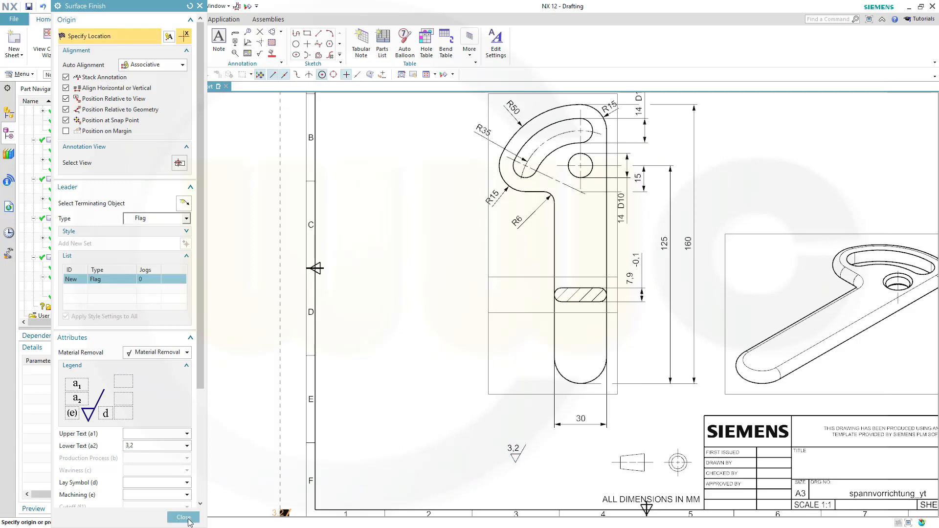
left_click(183, 517)
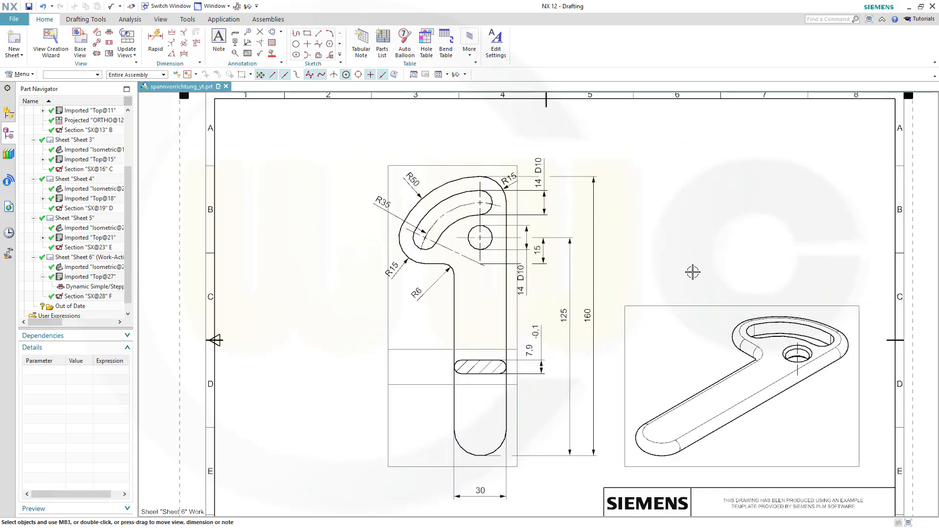
mouse_move(699, 270)
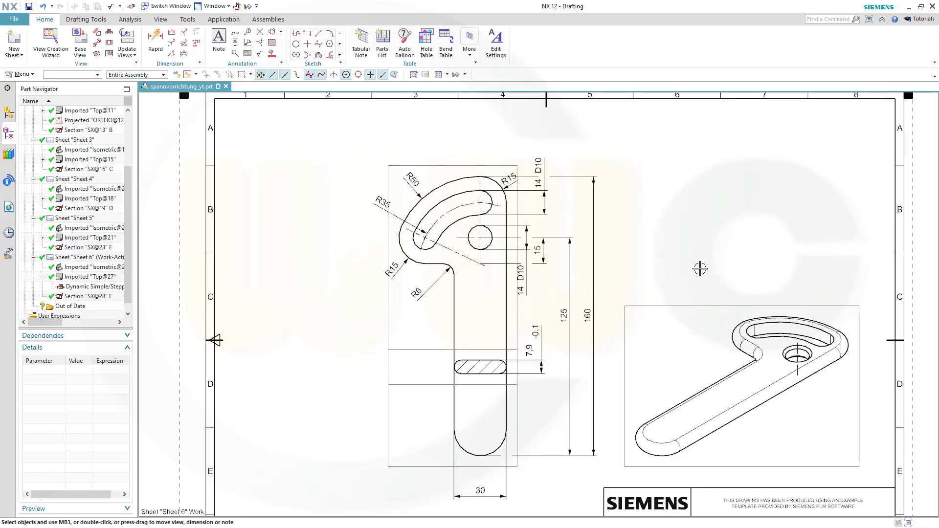
mouse_move(711, 259)
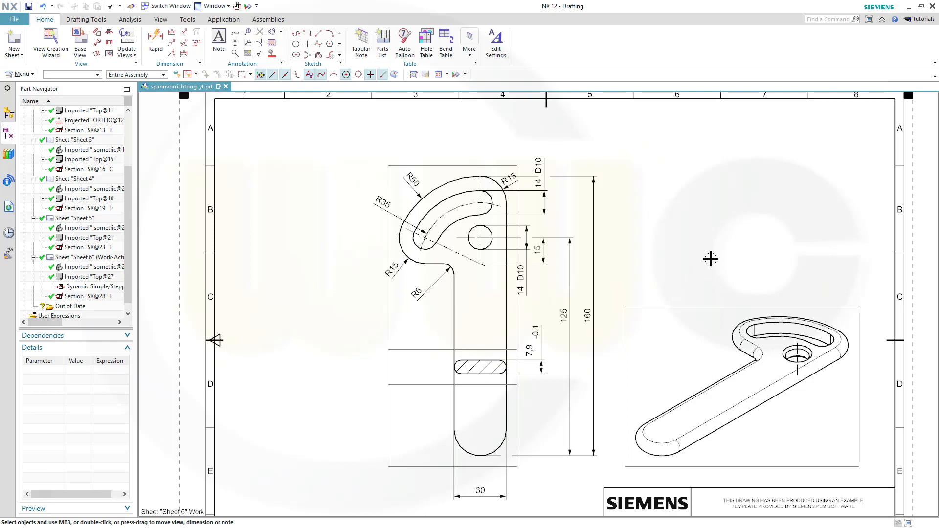
mouse_move(715, 255)
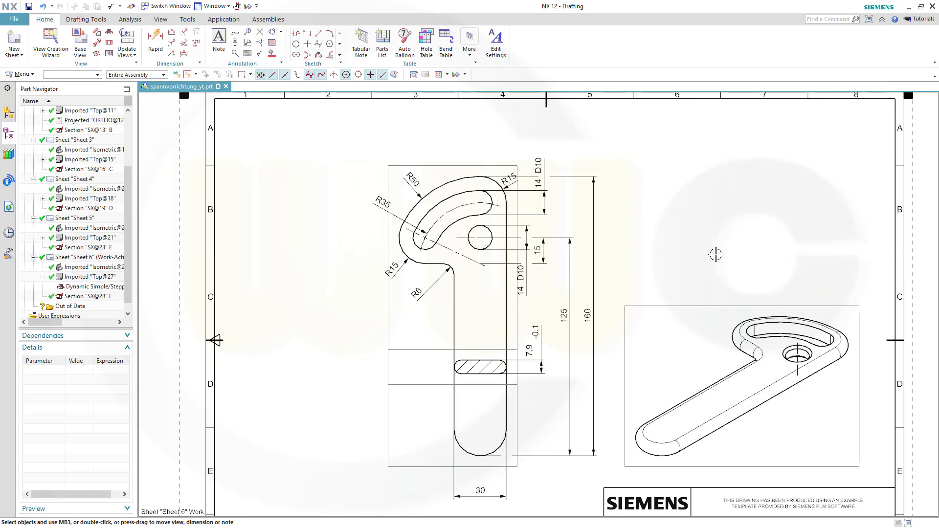
mouse_move(724, 257)
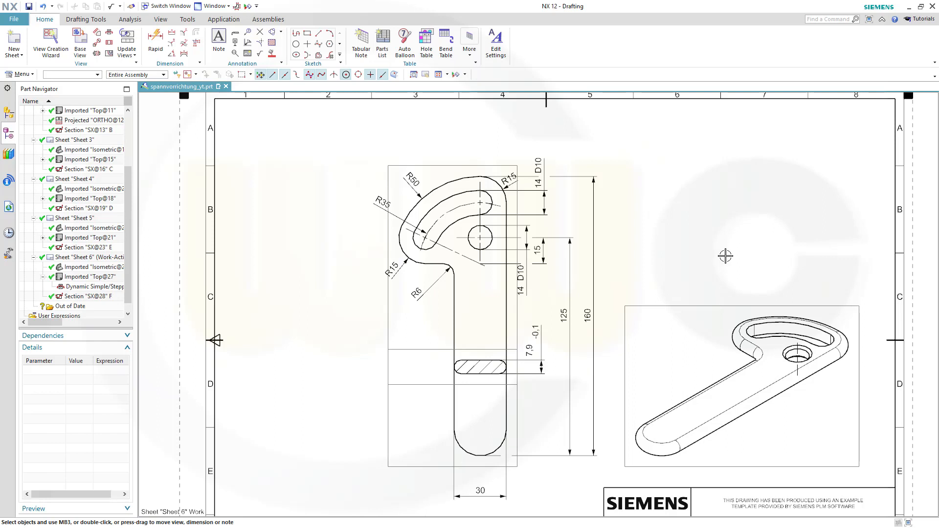
mouse_move(731, 247)
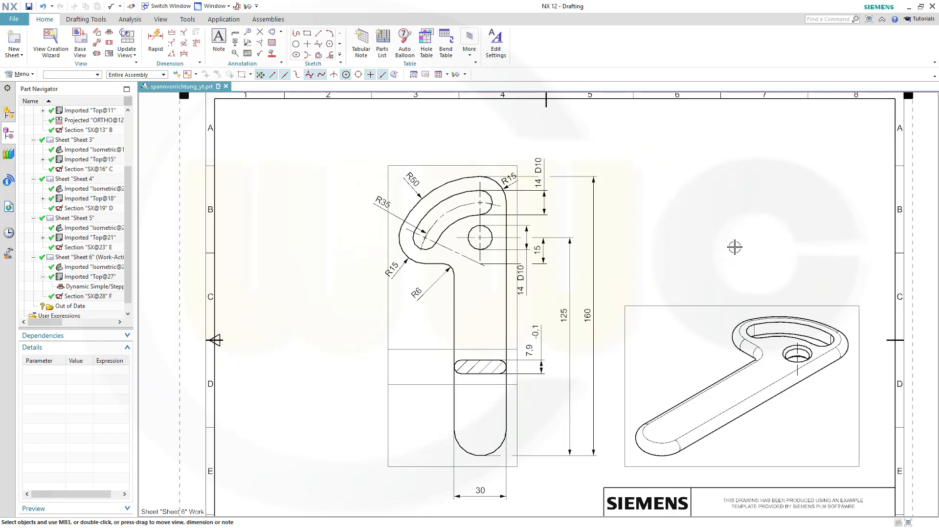